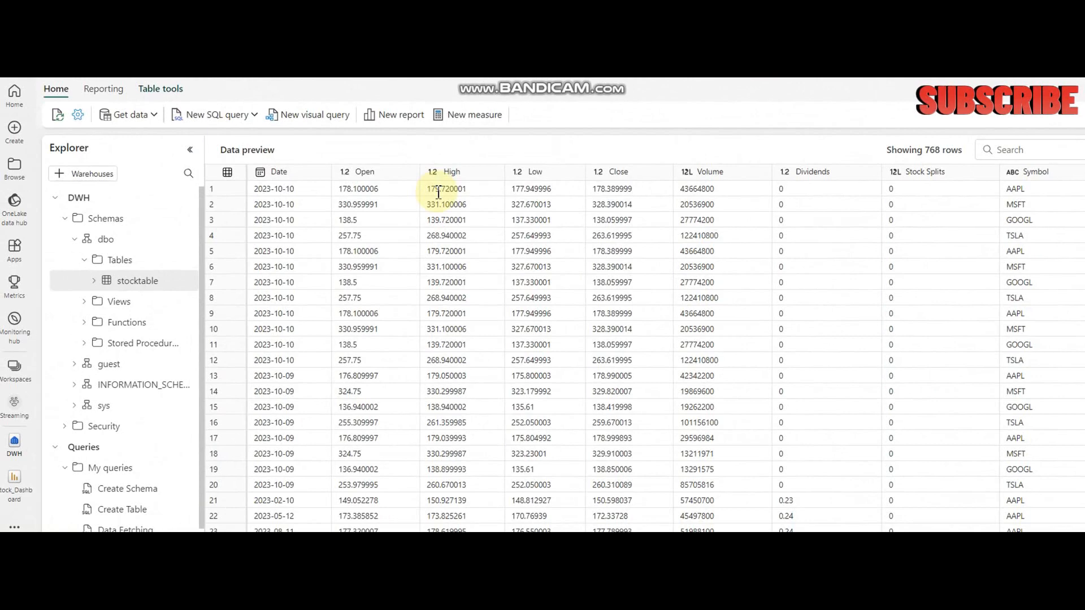
- Add a Power Automate visual to the report below the table
click(447, 221)
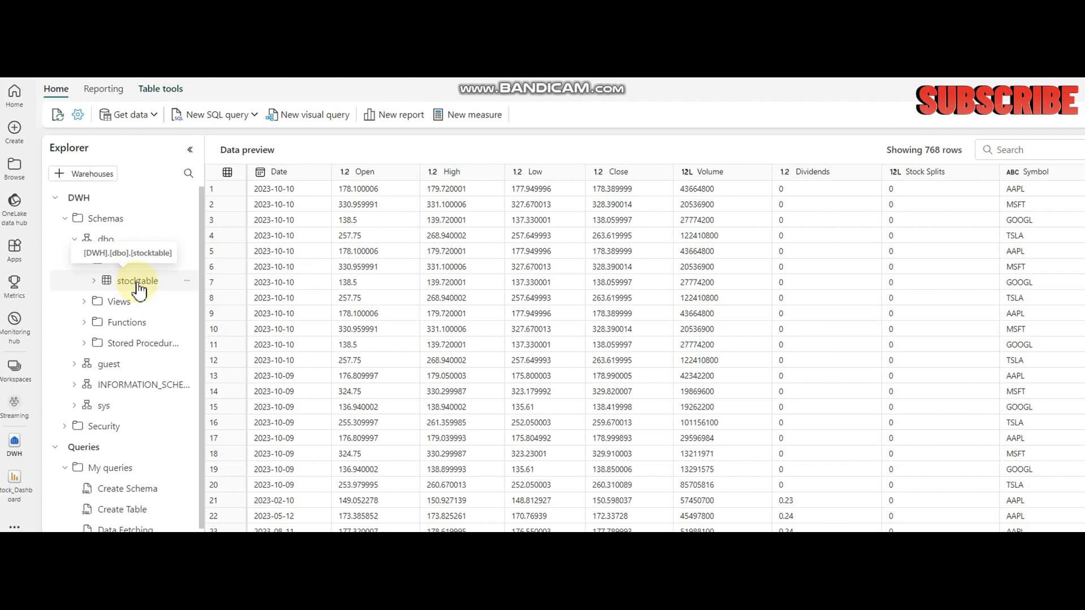
mouse_move(137, 203)
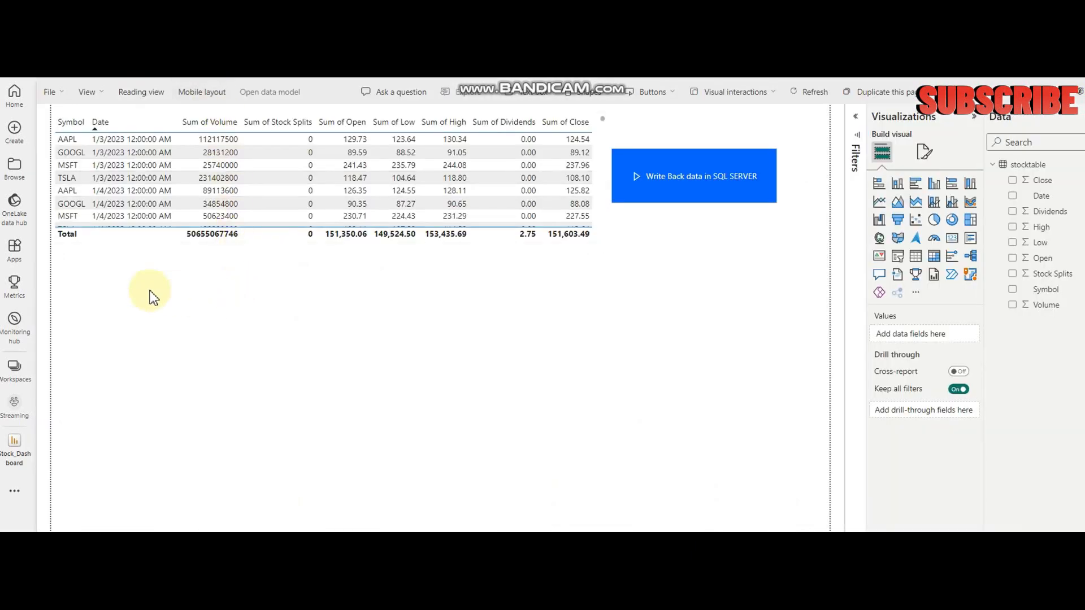
mouse_move(248, 440)
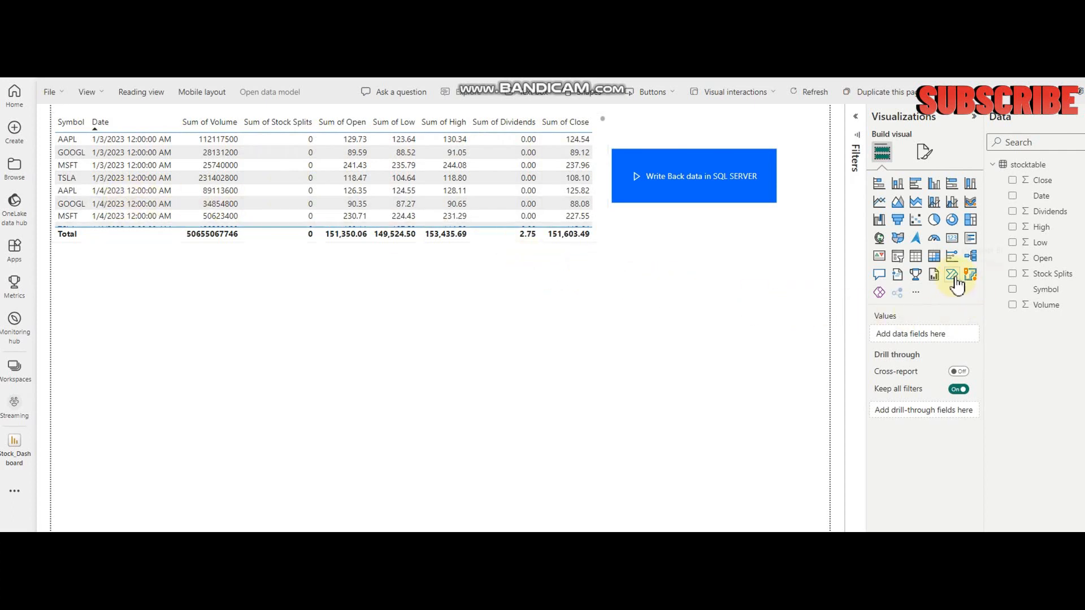
mouse_move(952, 275)
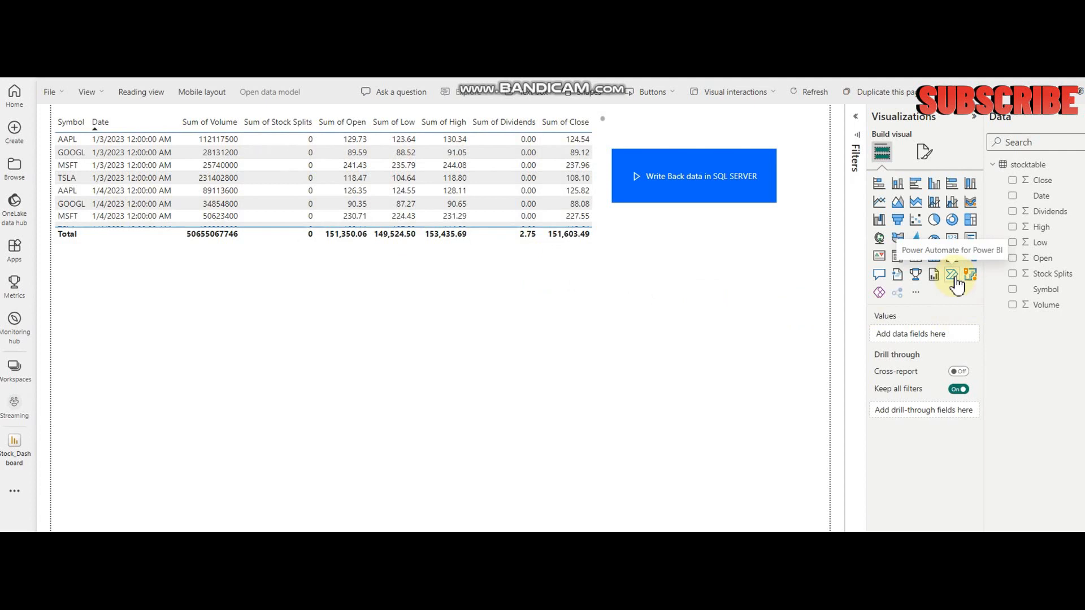
click(951, 275)
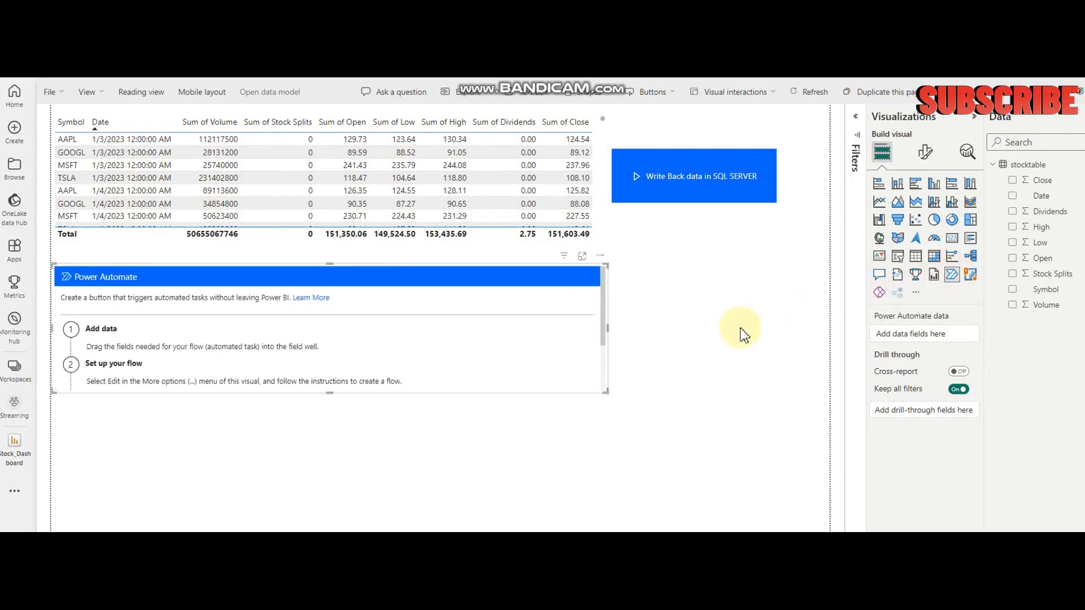
mouse_move(834, 183)
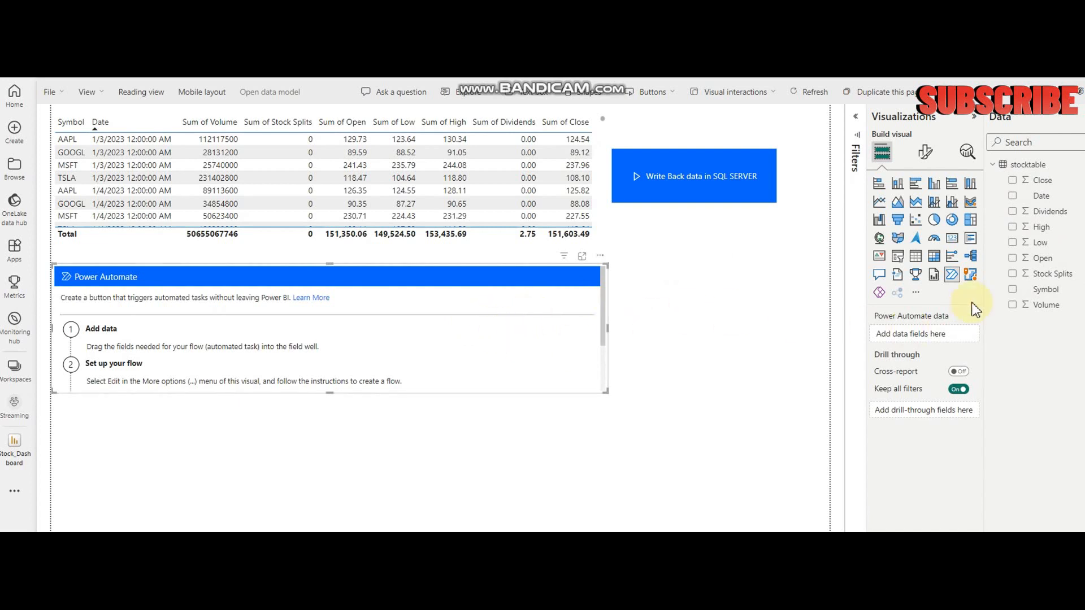
- Feed the visual Symbol, Date, Close, High, Low, Open, Stock Splits and Volume from stocktable
click(1013, 289)
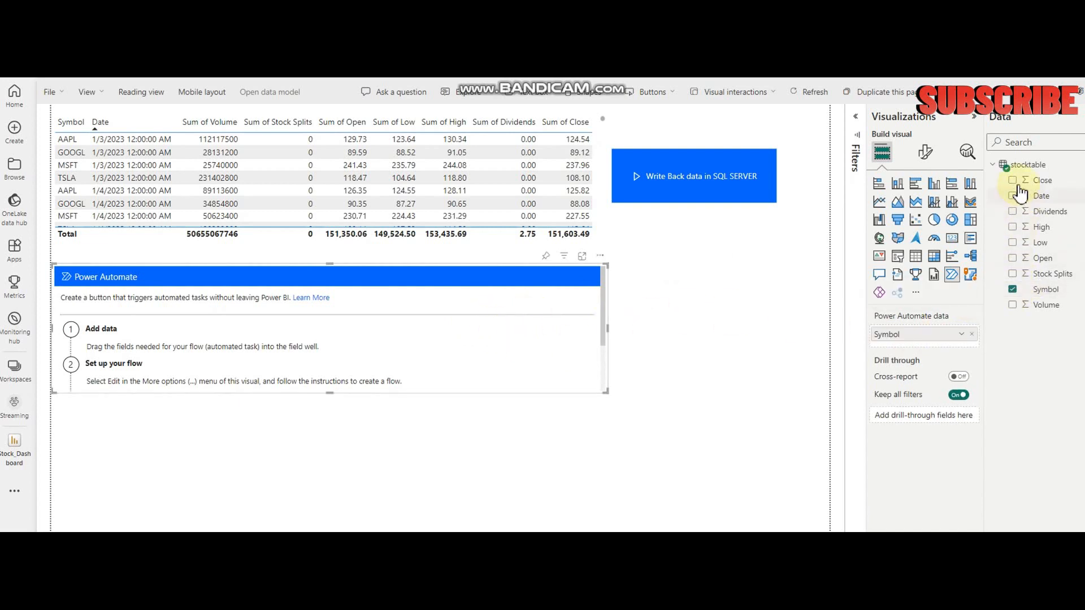
click(1012, 195)
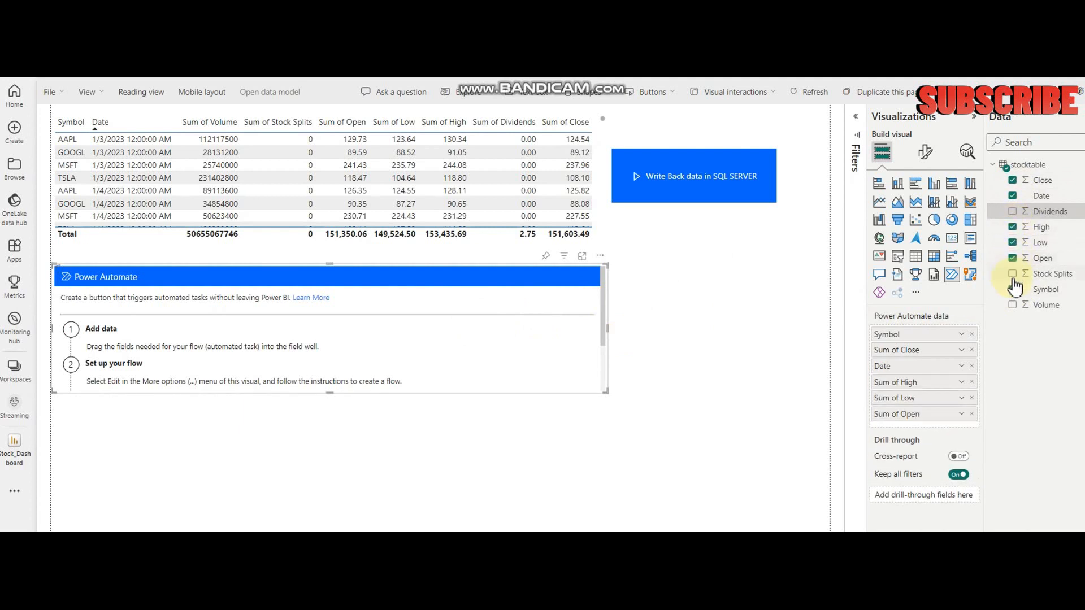
click(1013, 273)
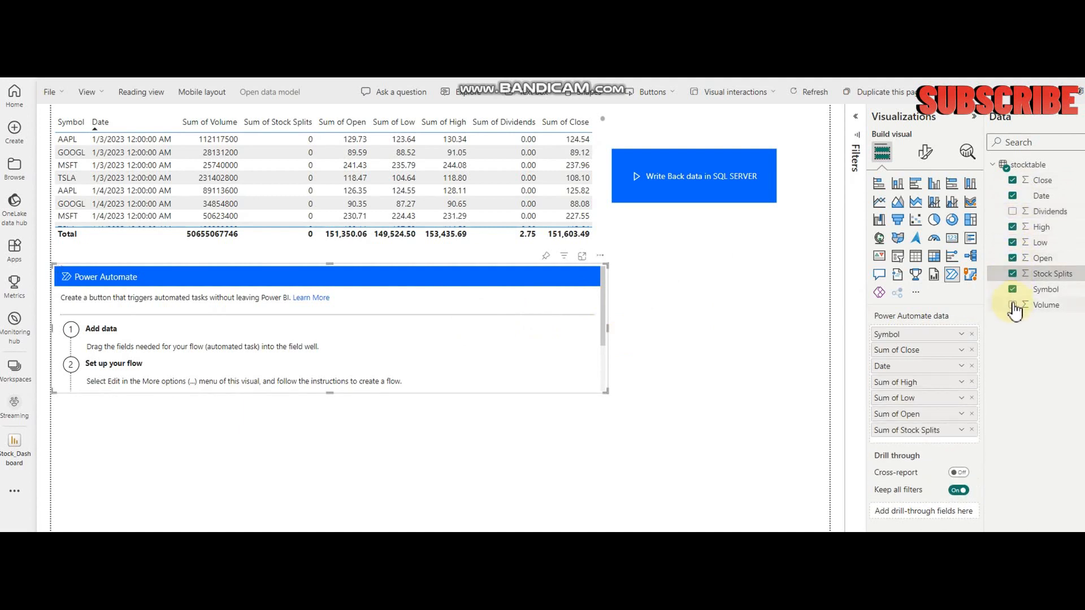
click(1013, 304)
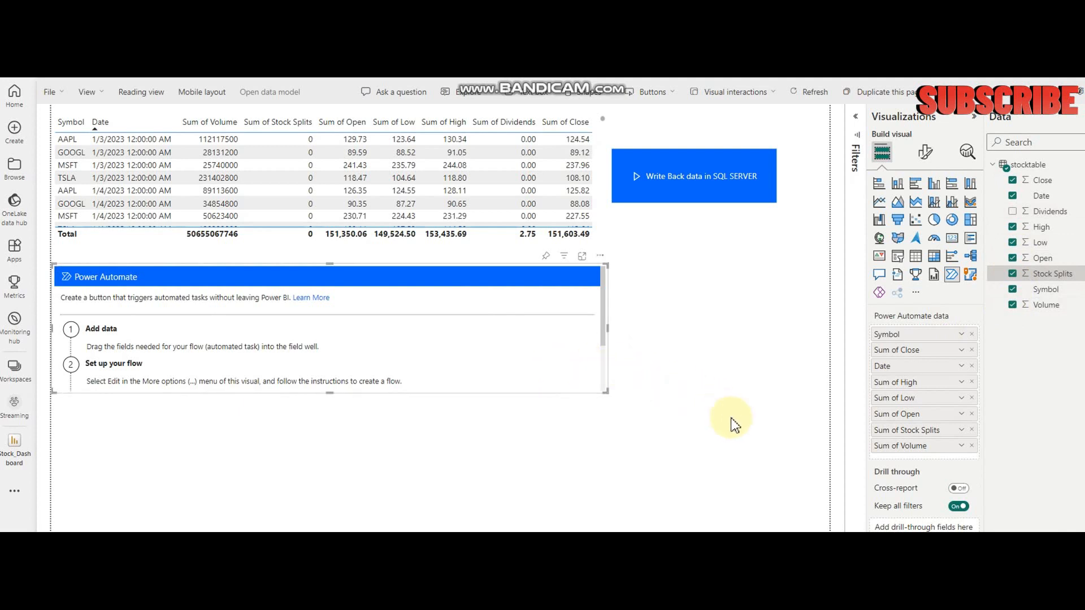
mouse_move(908, 339)
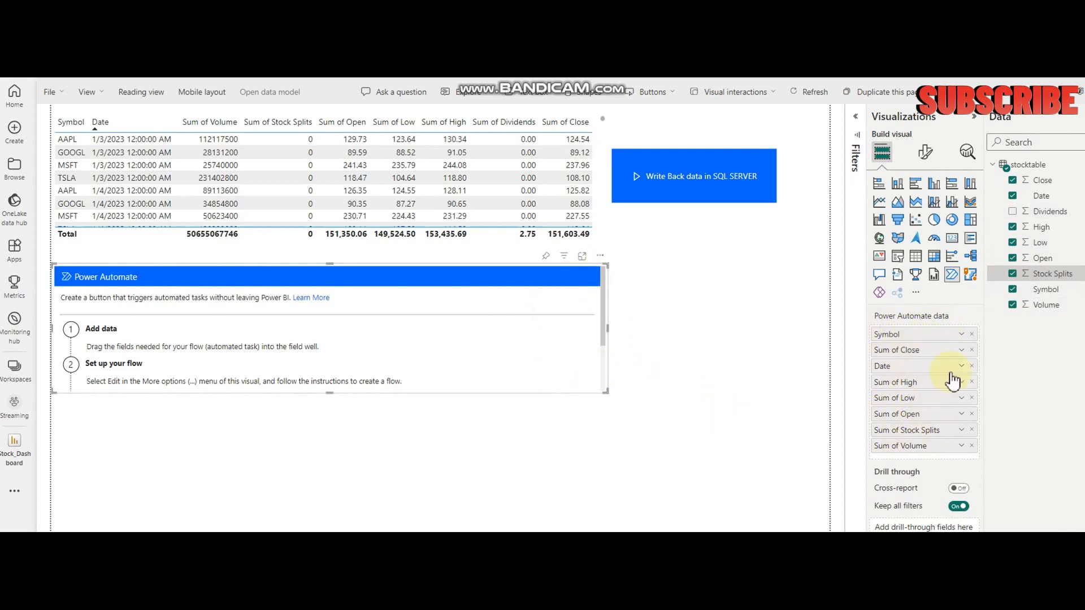
click(599, 257)
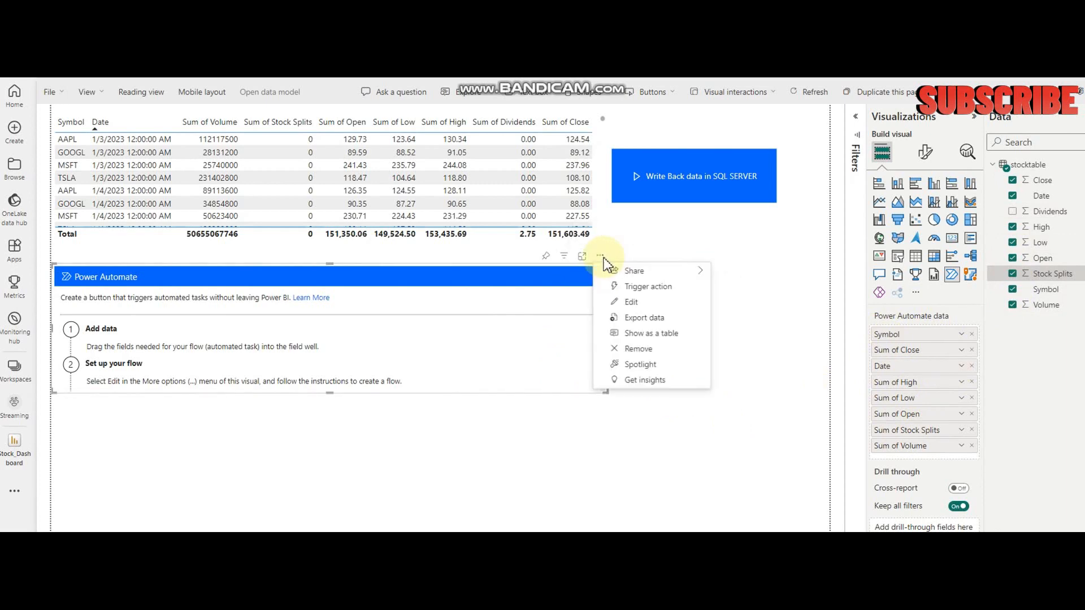
- Edit the visual's flow and create a new instant cloud flow triggered by the Power BI button
click(630, 301)
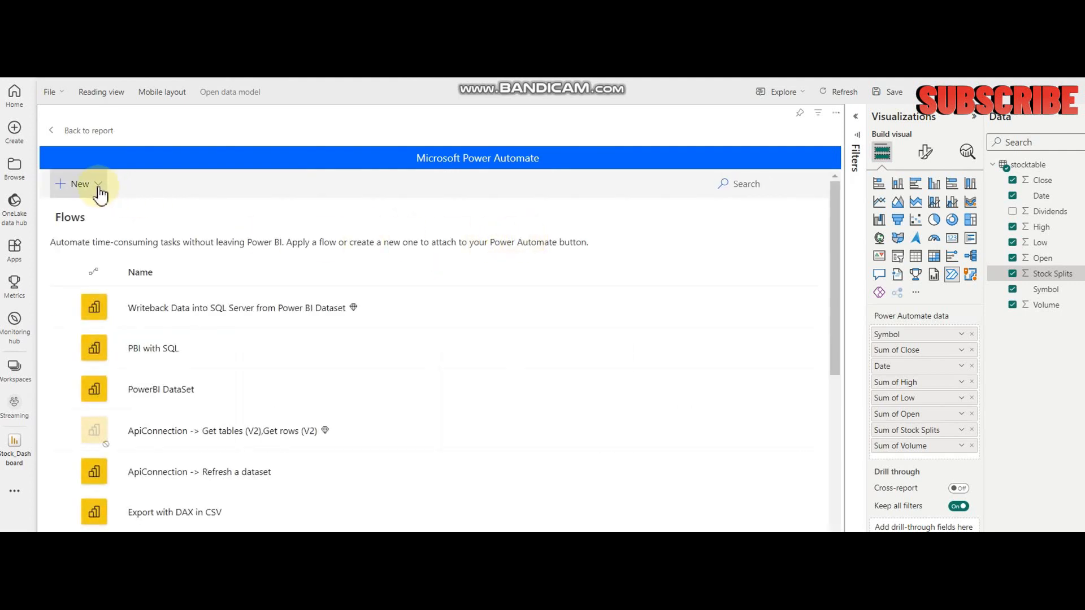
click(76, 183)
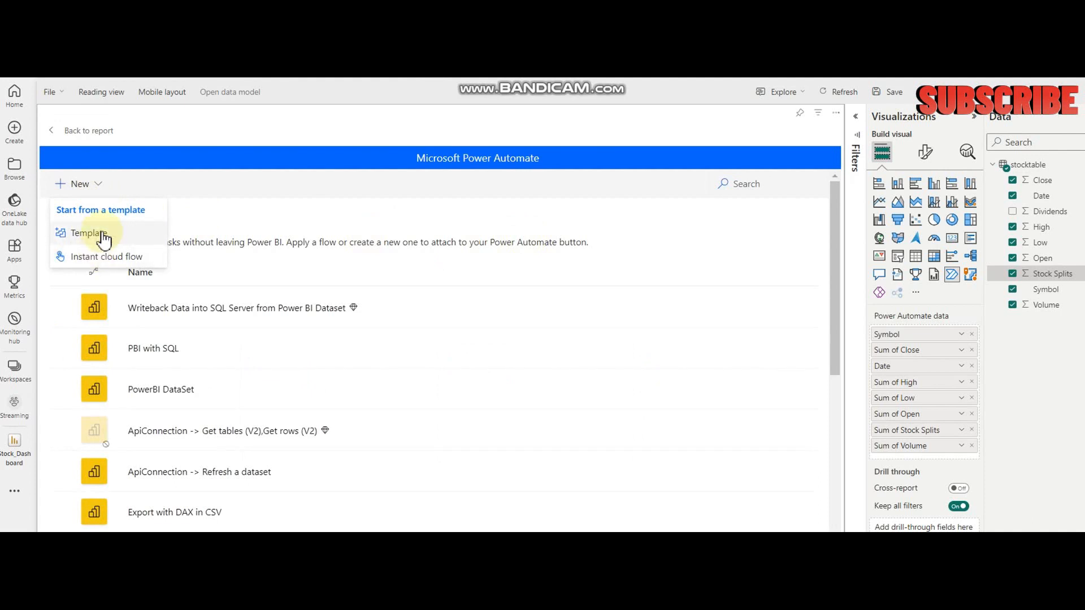
mouse_move(104, 263)
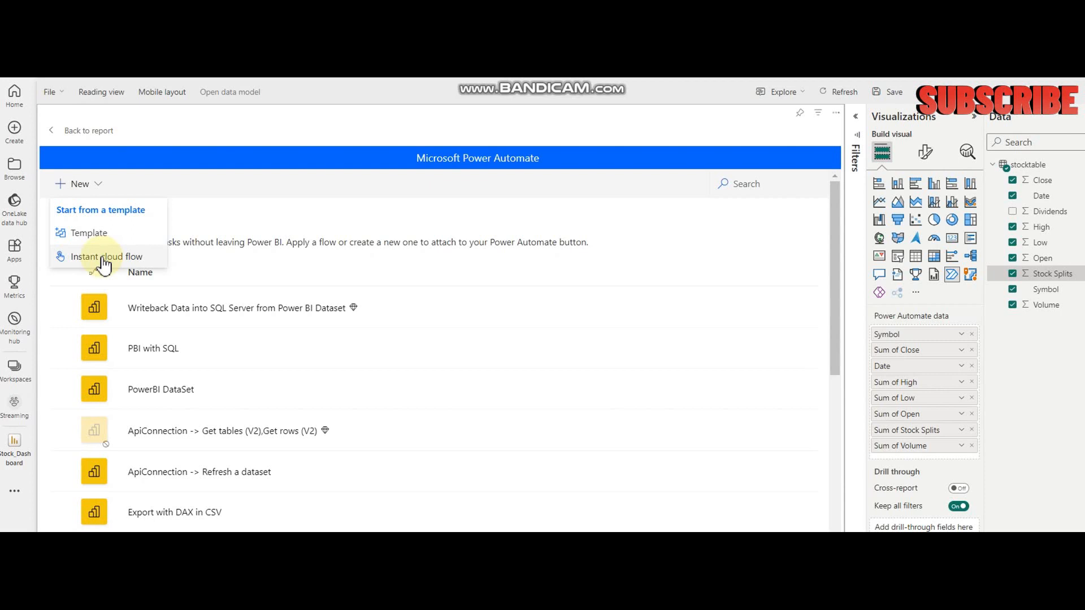
click(108, 256)
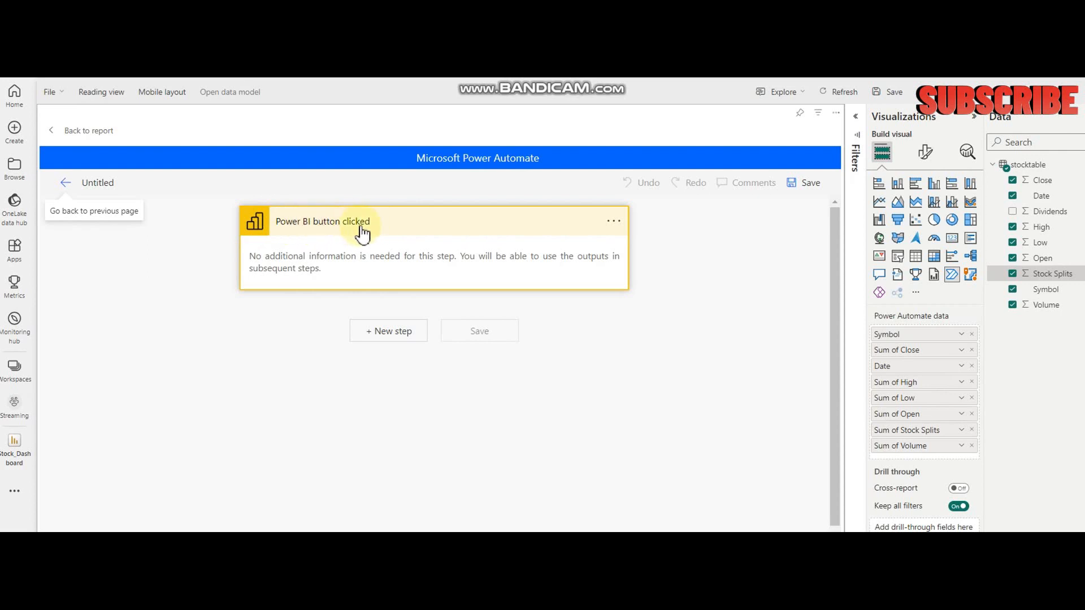
mouse_move(394, 331)
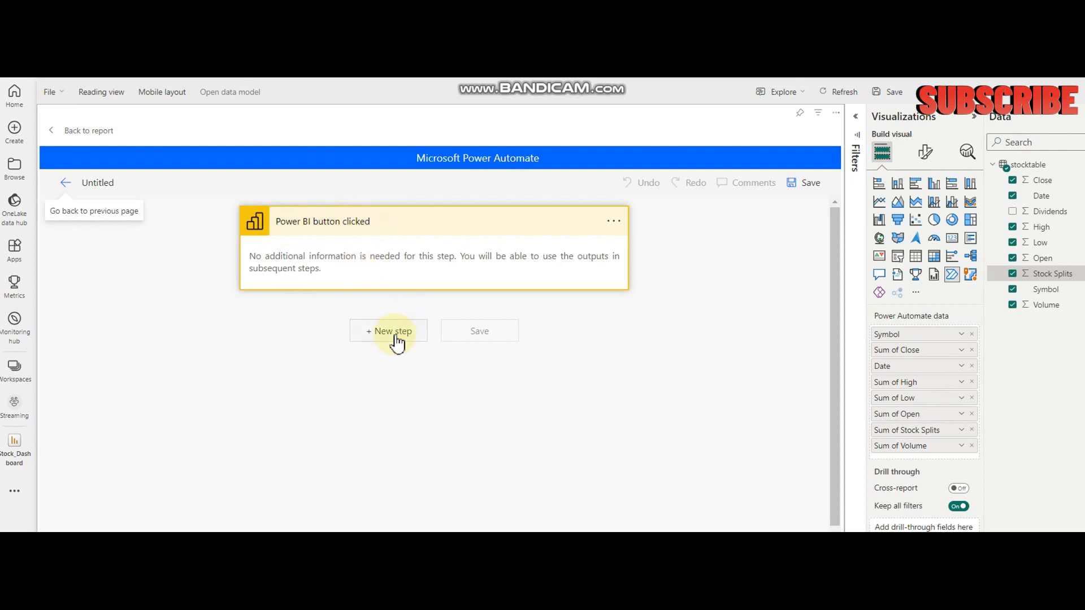
- Add a Compose action as a new step after the button trigger
click(388, 331)
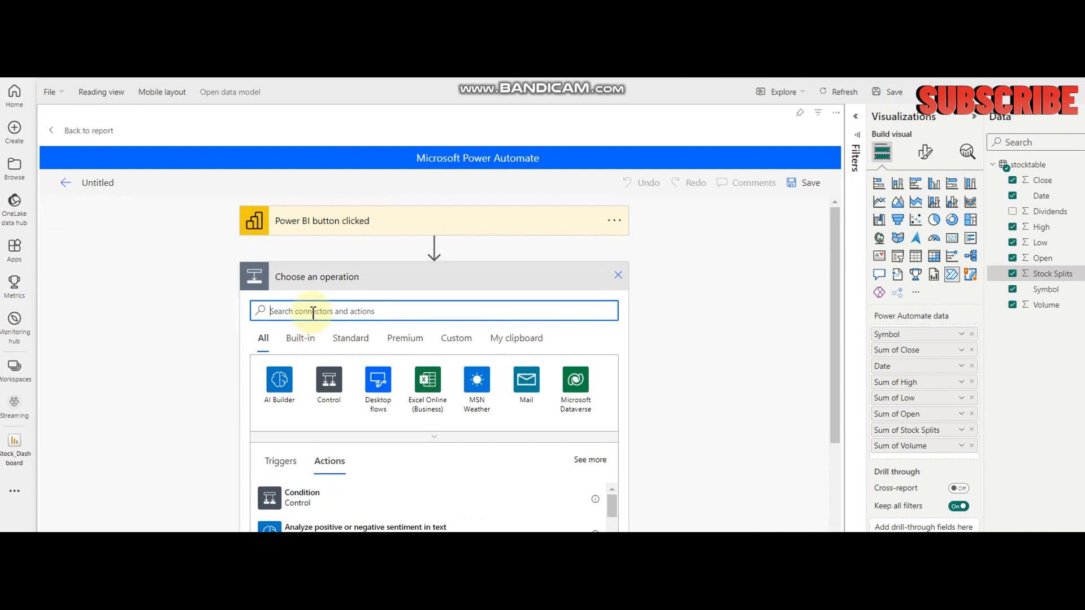
text(Compose)
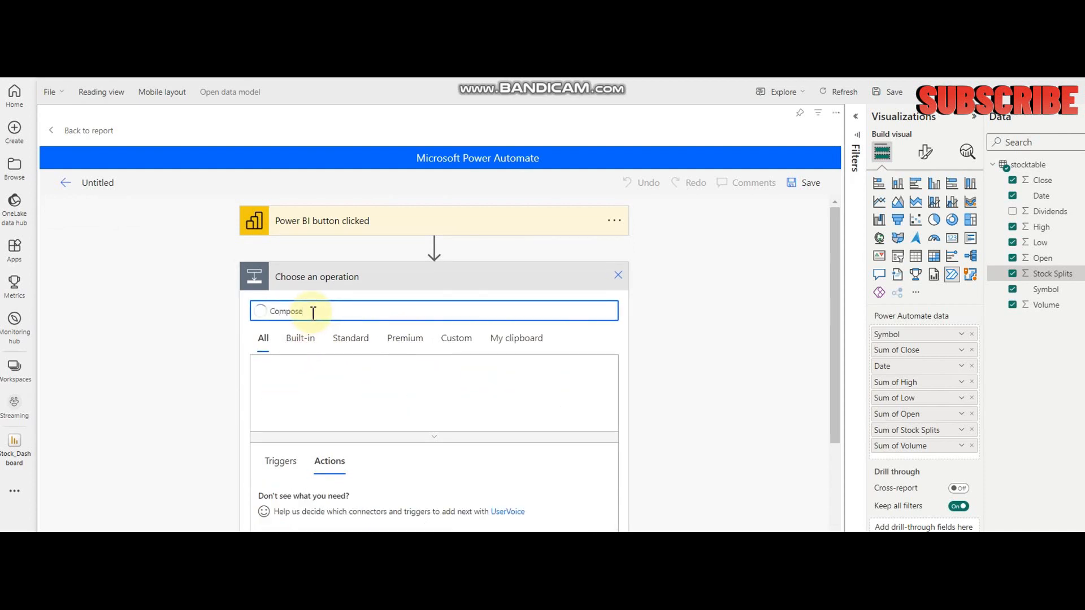
text(Compose)
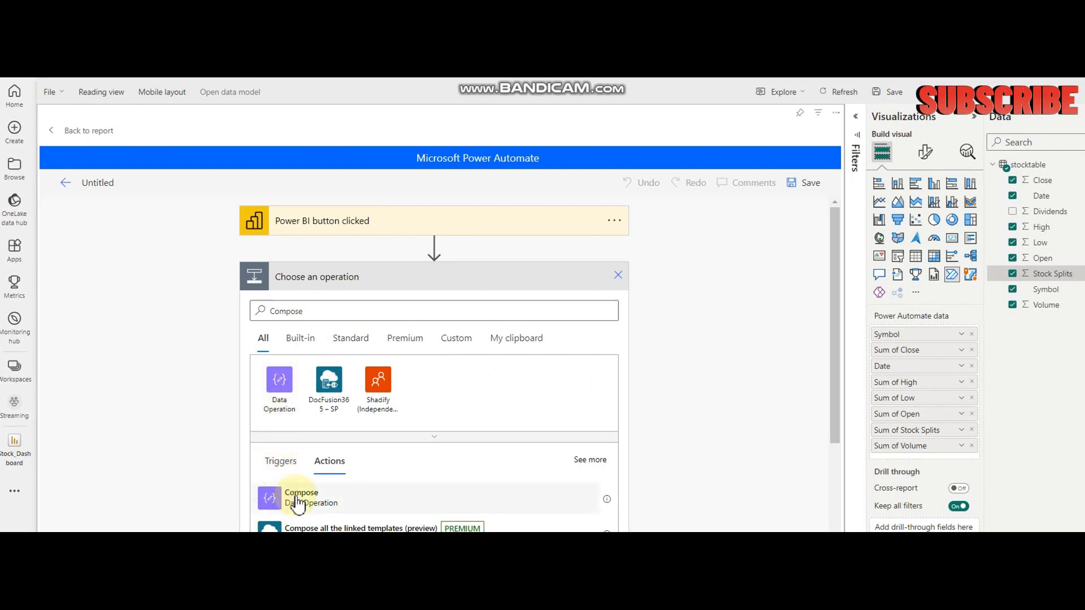
click(301, 497)
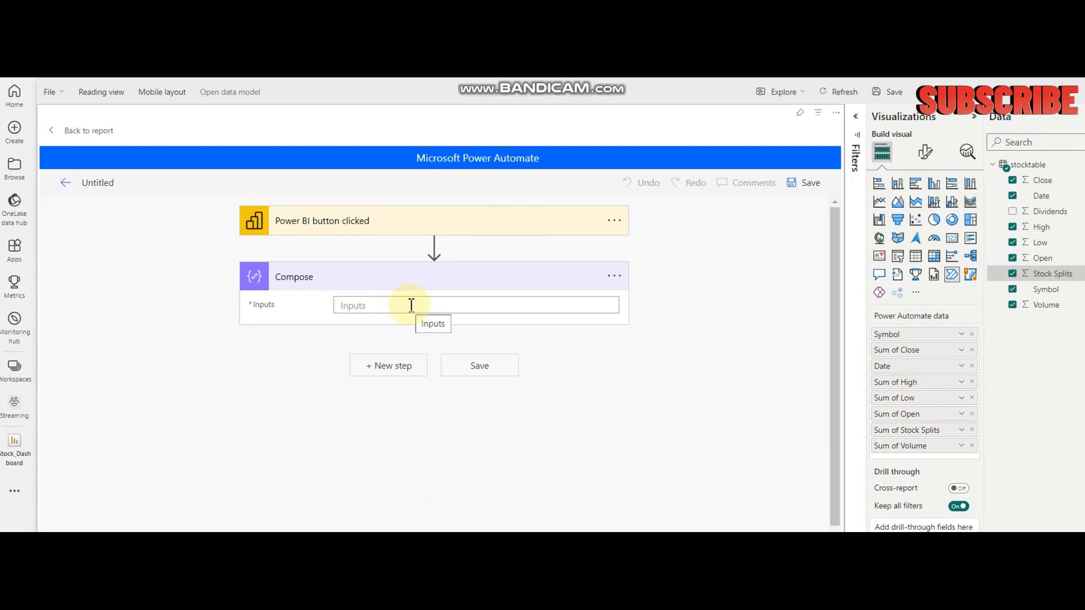
- Set the Compose input to the Power BI data dynamic value
click(414, 305)
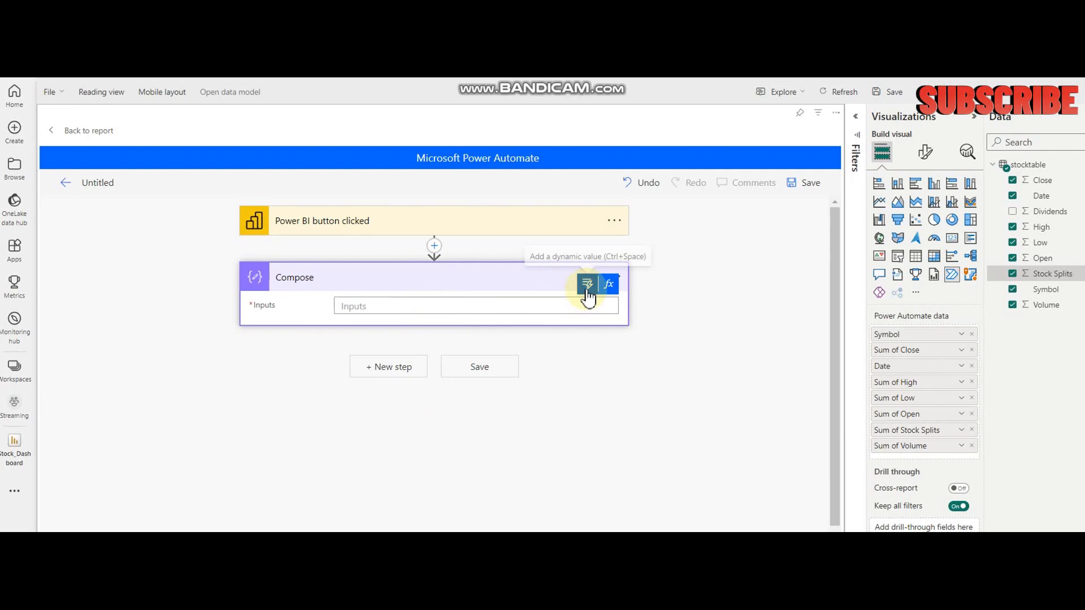
click(588, 284)
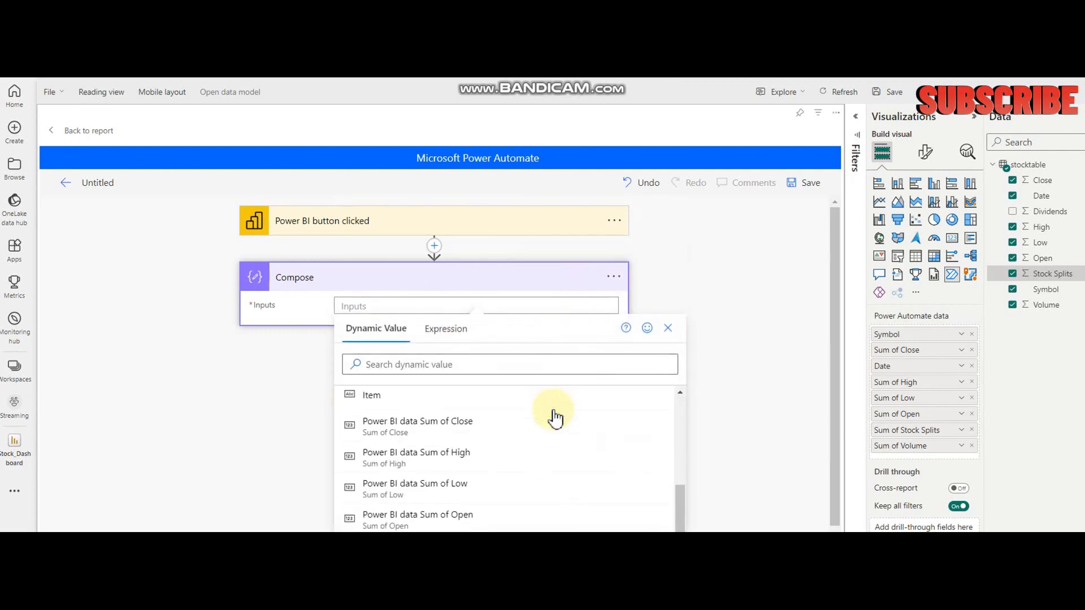
scroll(down, 3)
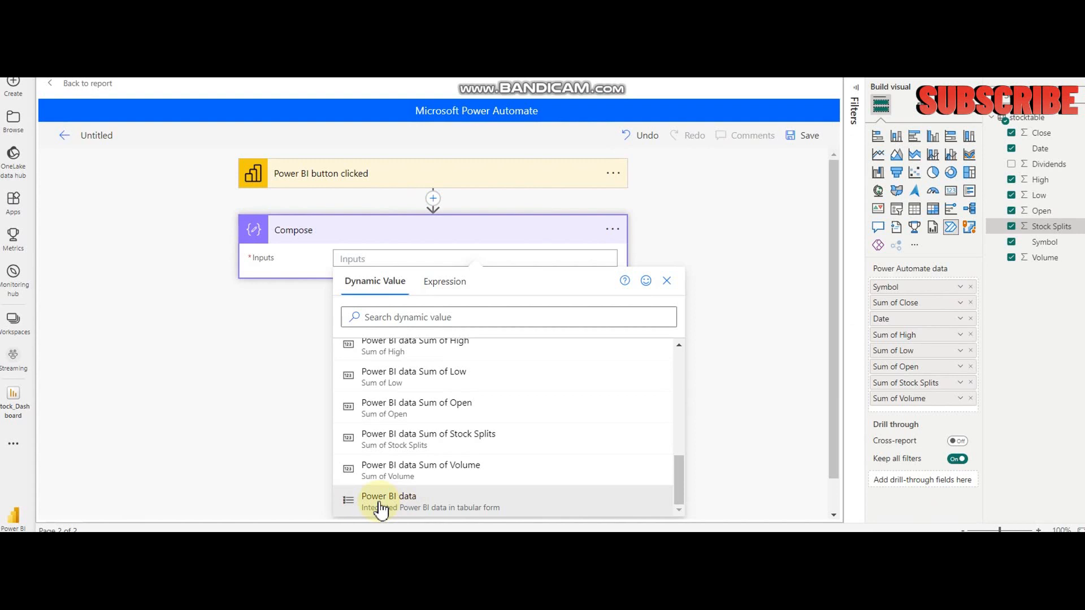
click(388, 496)
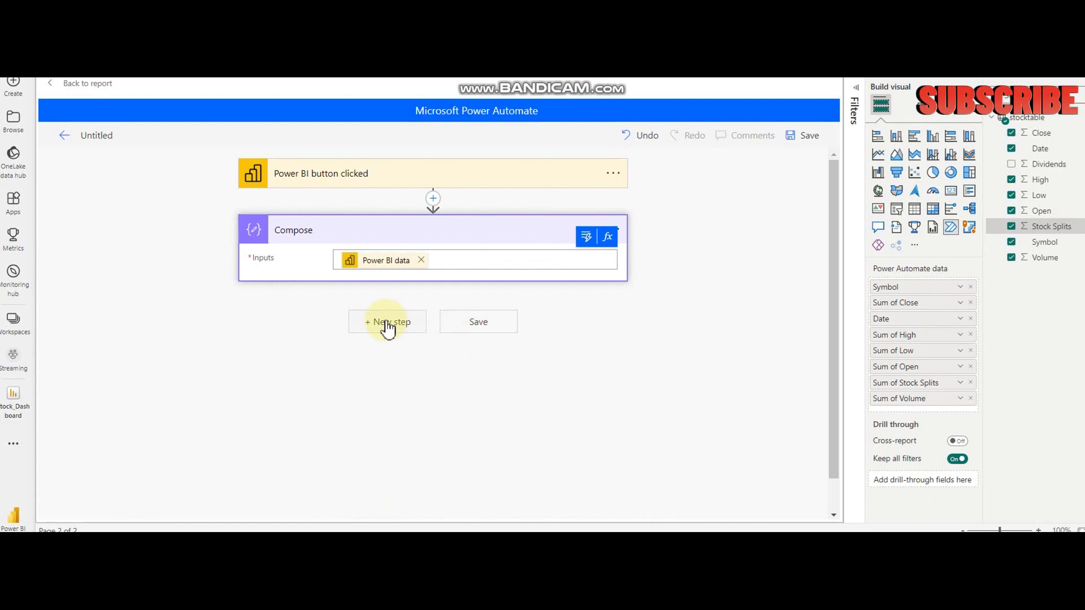
- Add an SQL Server Insert row (V2) action after Compose and check the server choices
click(386, 322)
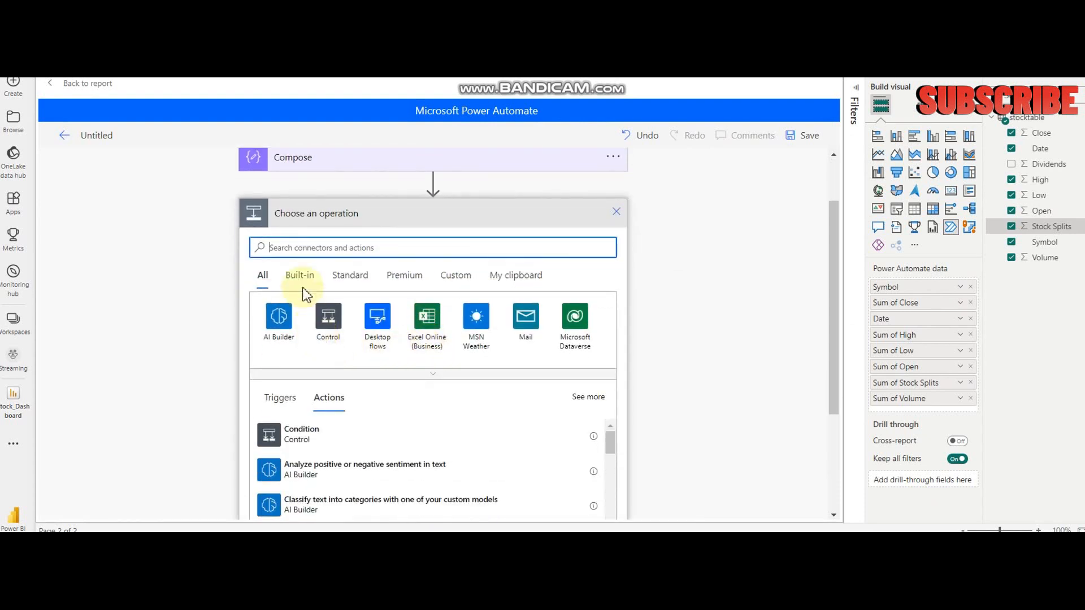
text(sql server)
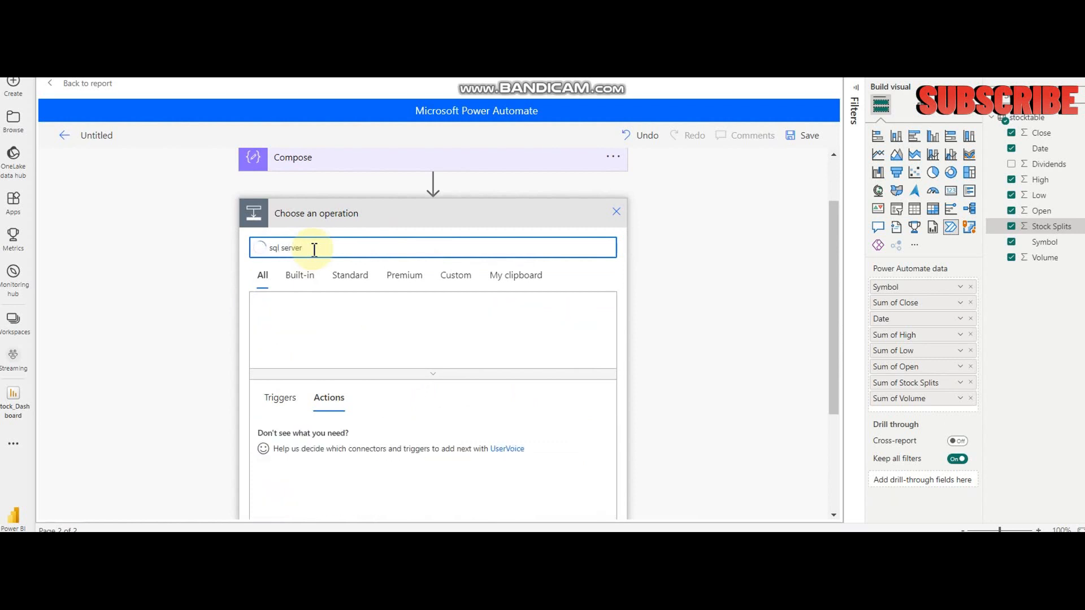
click(278, 317)
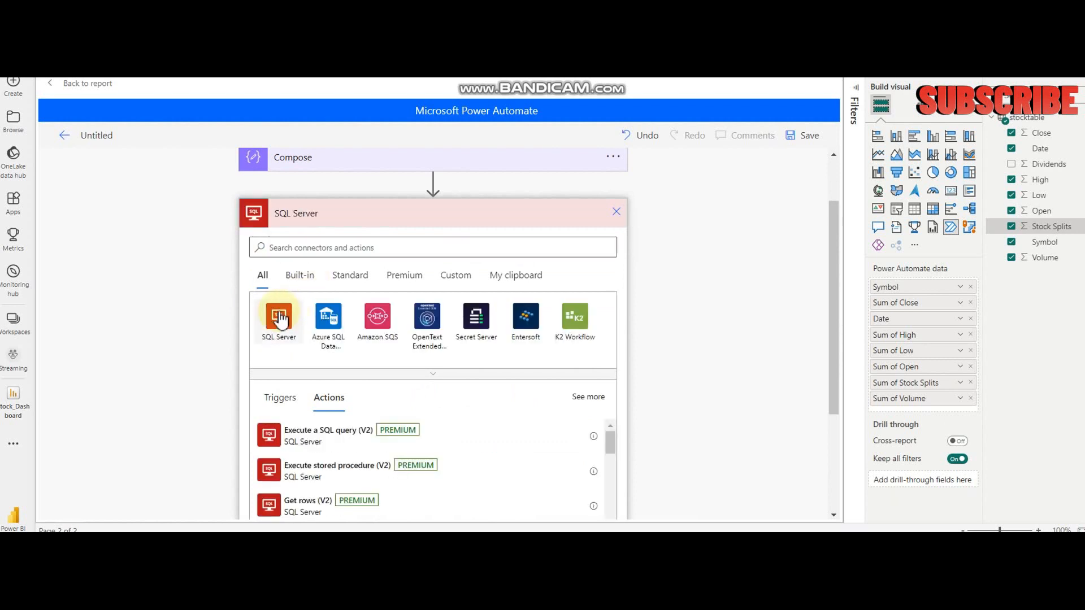
click(278, 317)
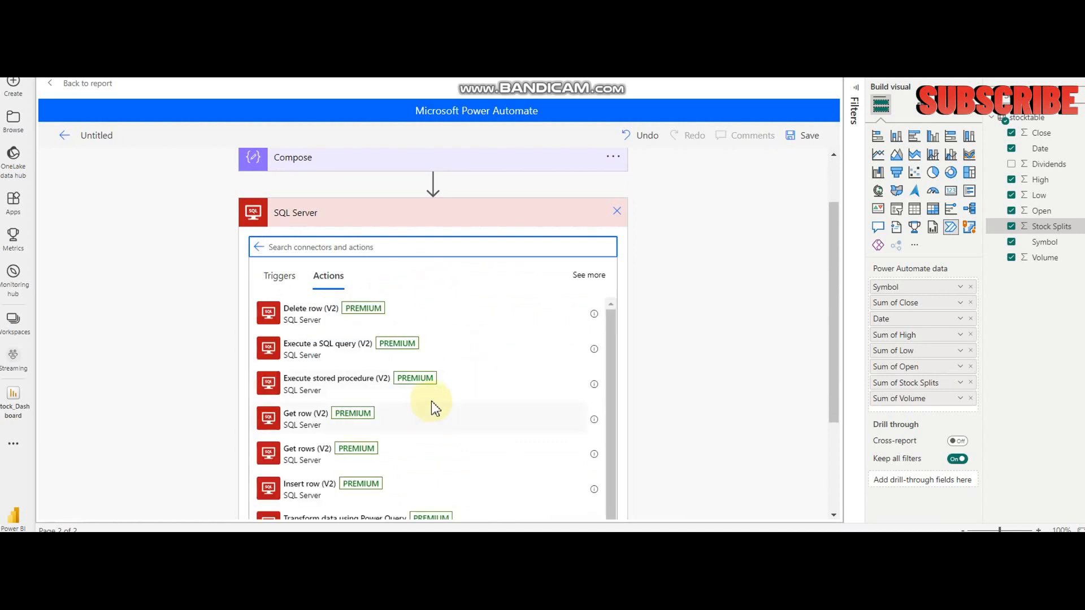
scroll(down, 3)
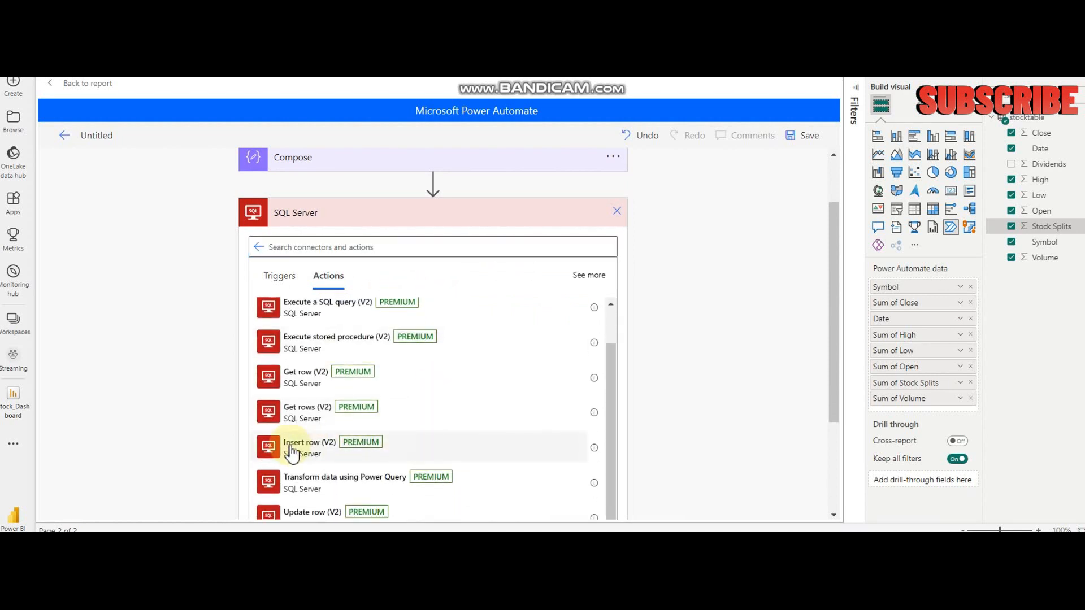
click(309, 442)
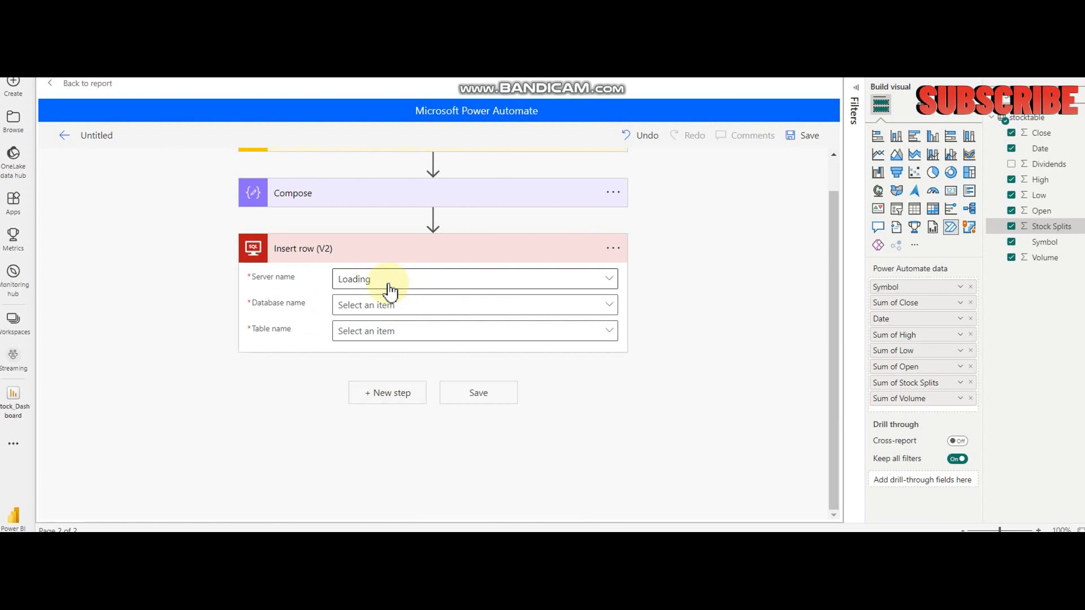
click(474, 279)
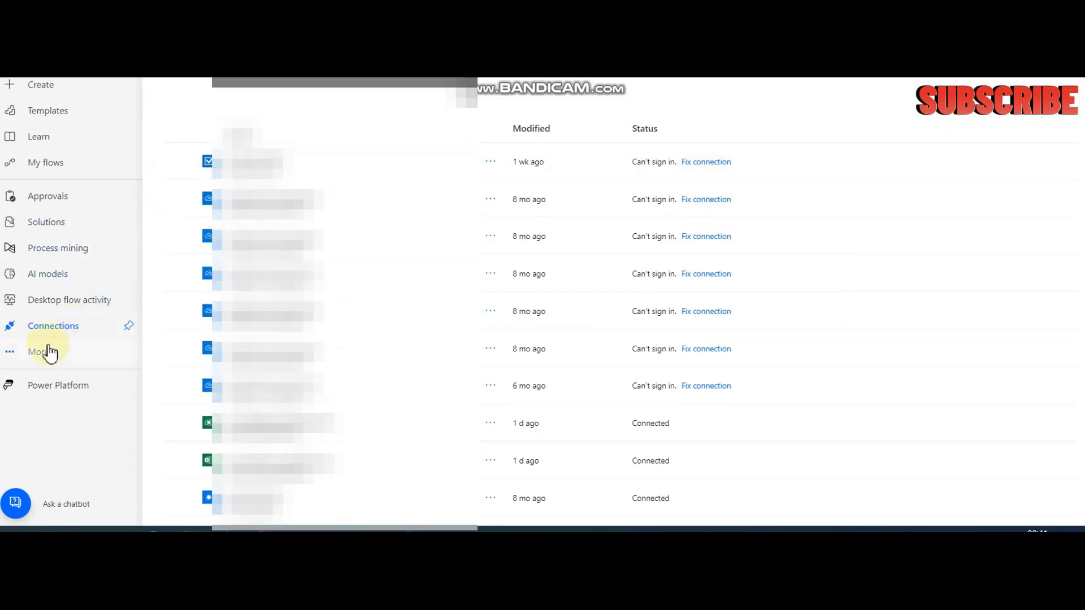
- Go to Connections and start creating a new connection
click(39, 351)
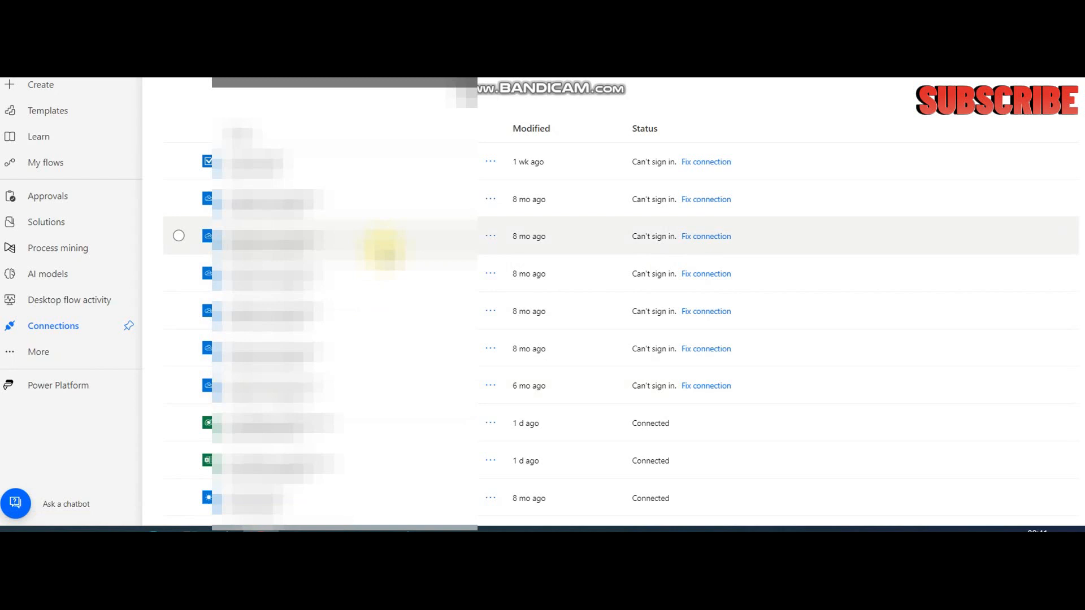
scroll(down, 3)
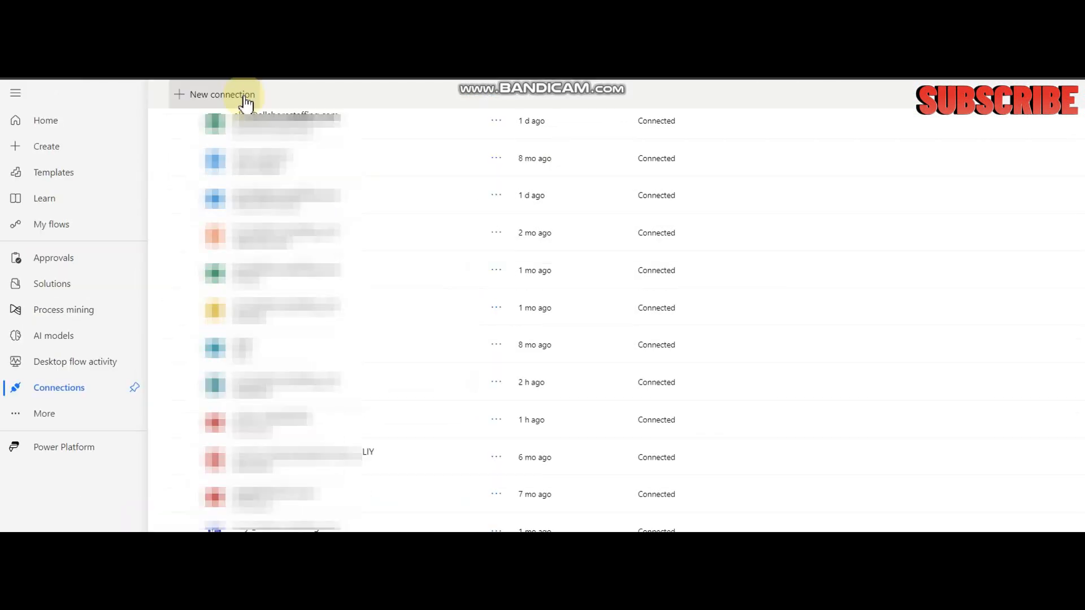
click(222, 94)
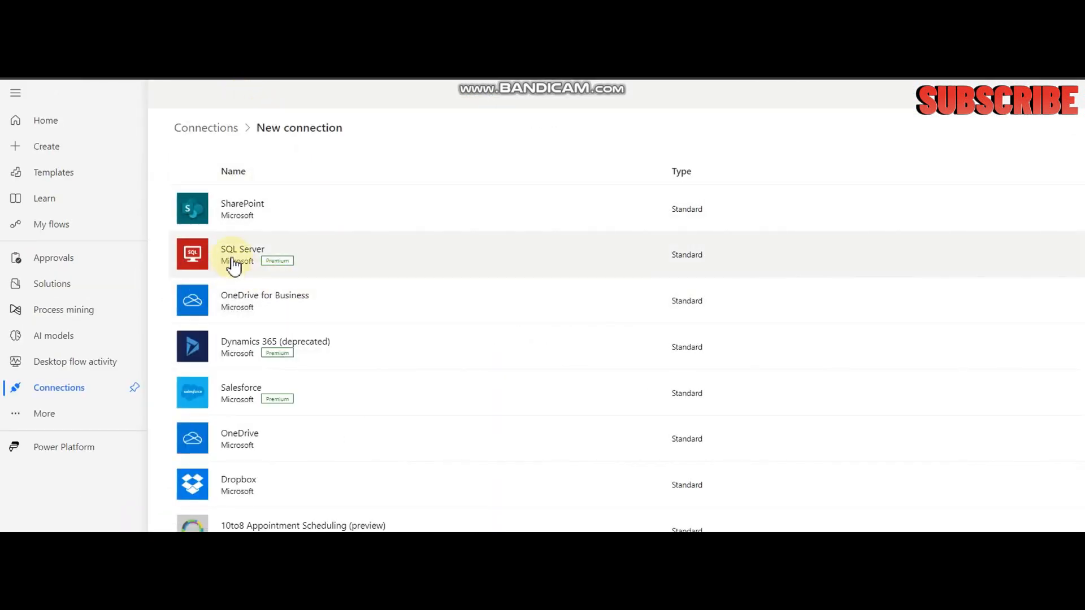
- Choose a SQL Server connection with SQL Server Authentication
click(242, 255)
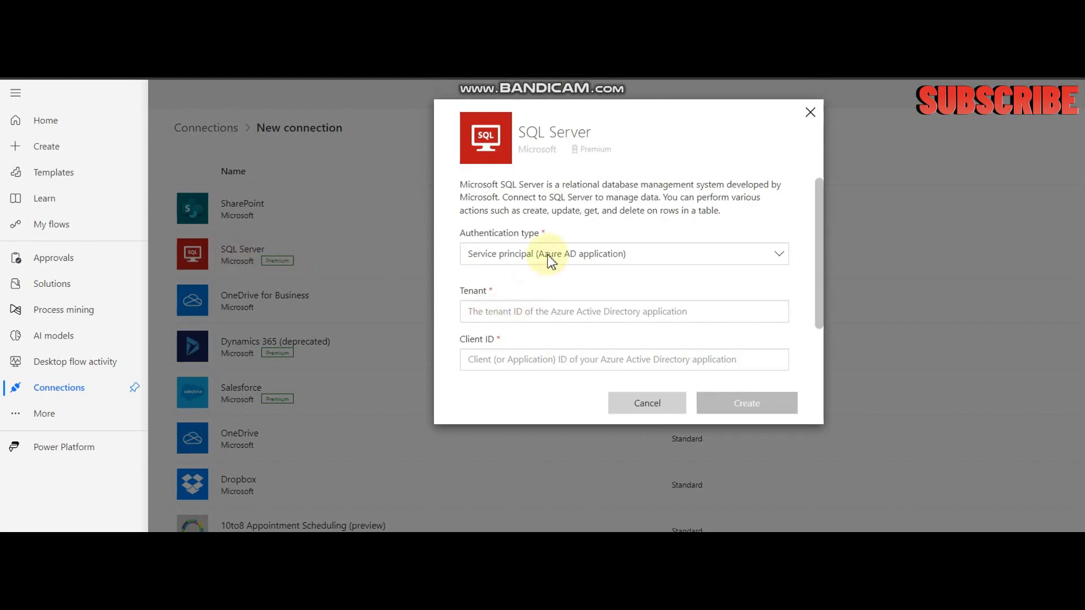
click(622, 254)
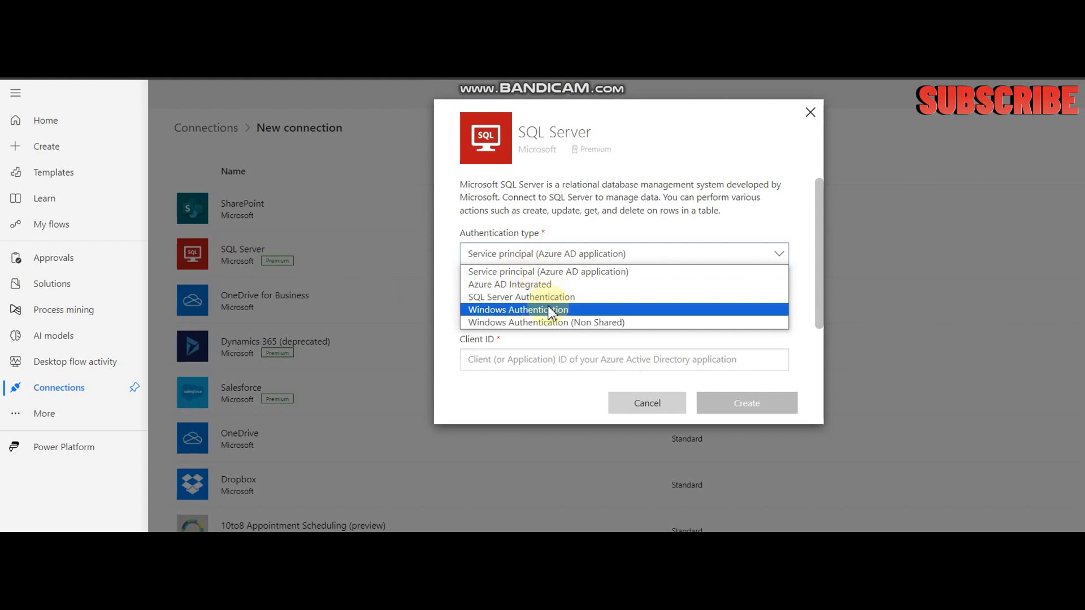
click(518, 298)
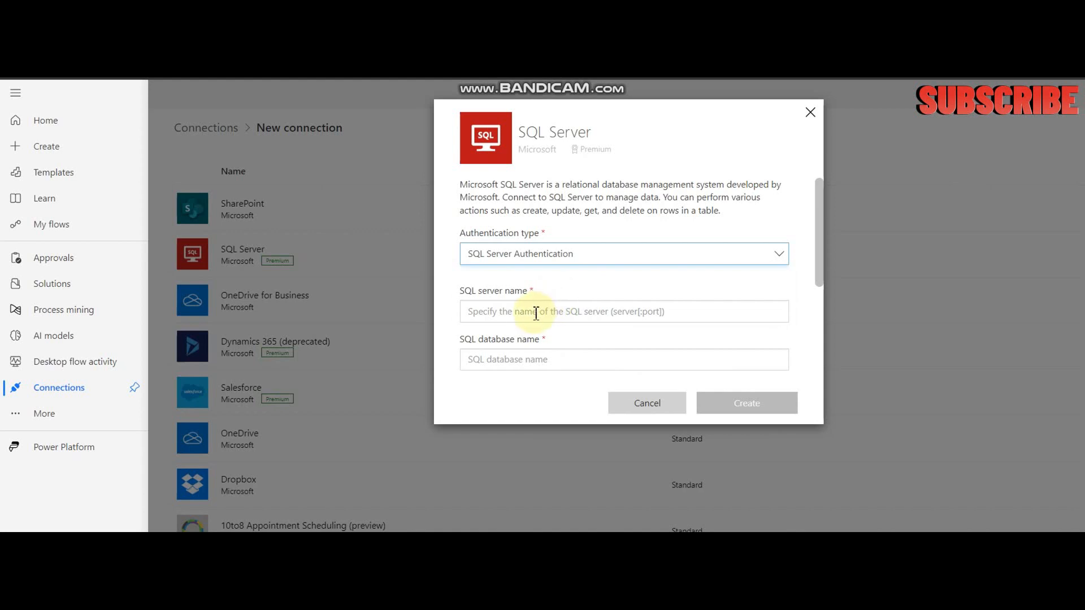
- Enter server DSL-ALIY and database EDW, confirming the names in SSMS Object Explorer
text(D)
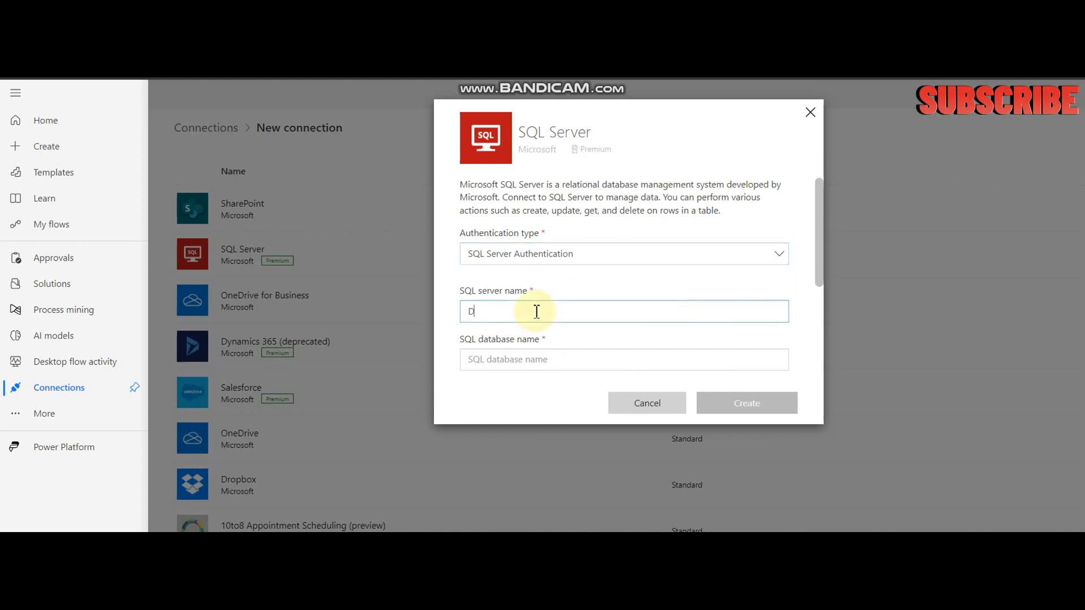
text(SL-ALIY)
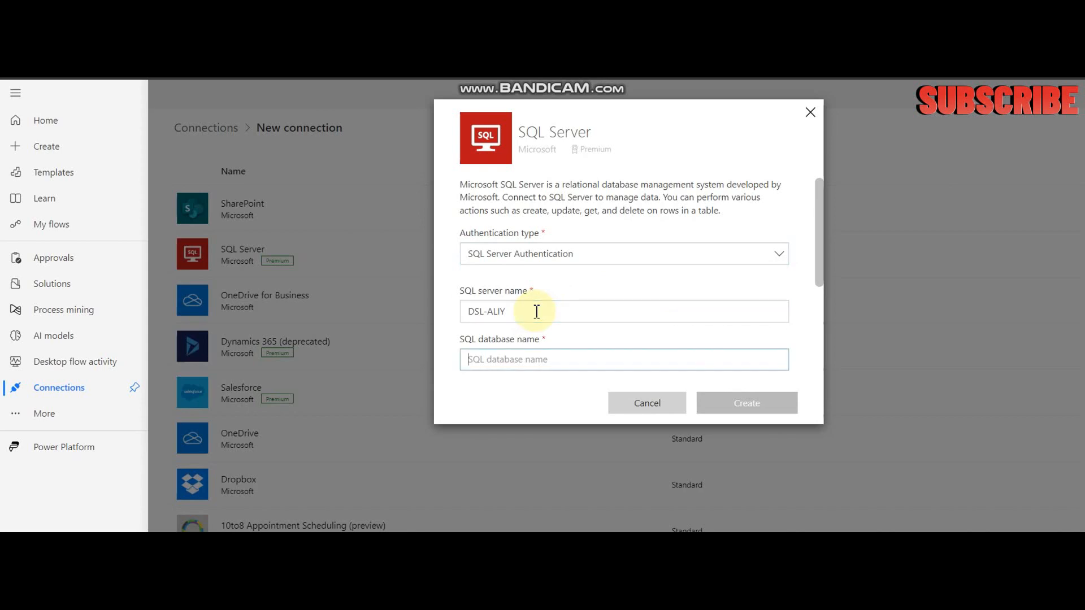
text(EDW)
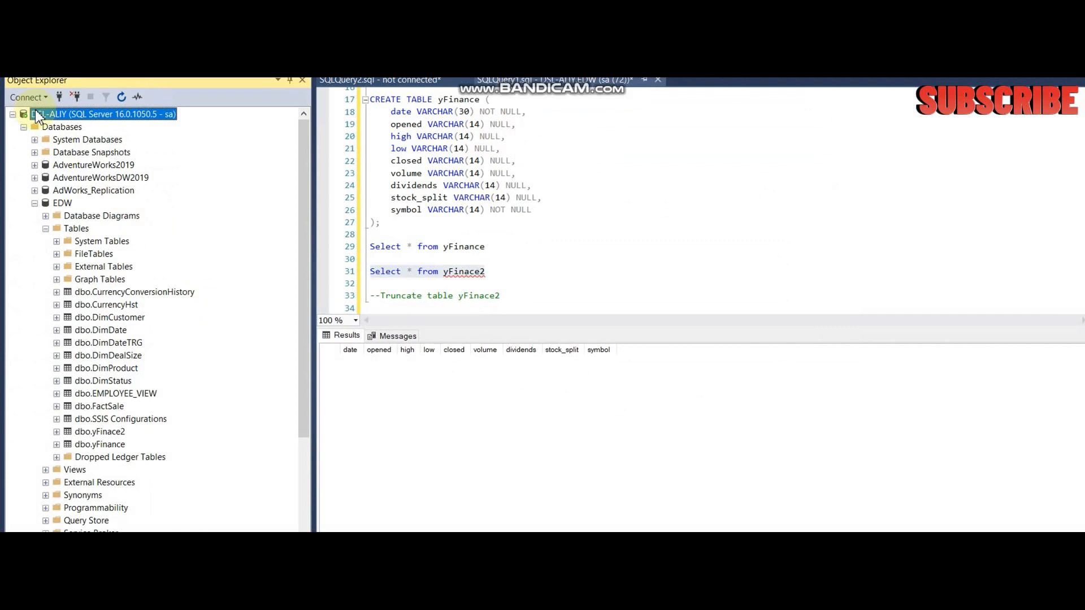
click(62, 202)
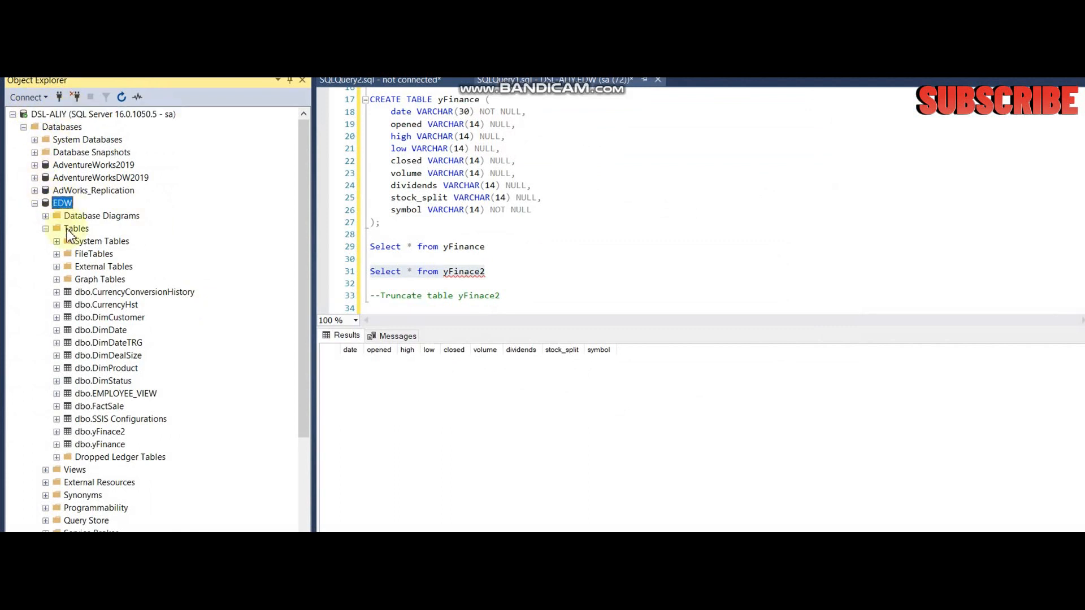
click(99, 431)
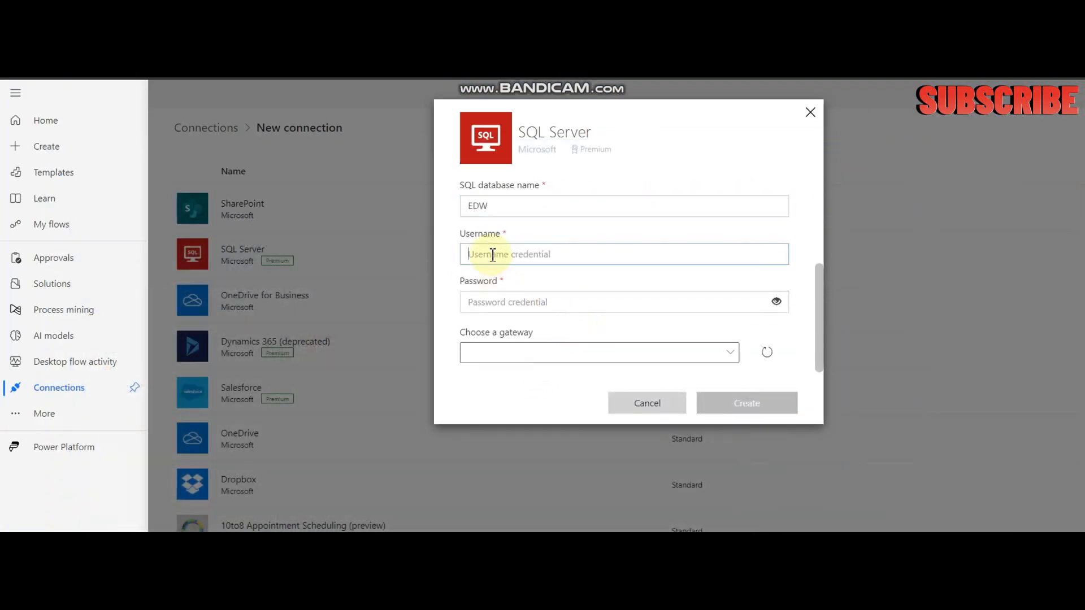
- Enter the sa login credentials and choose gateway GW1 for the connection
text(sa)
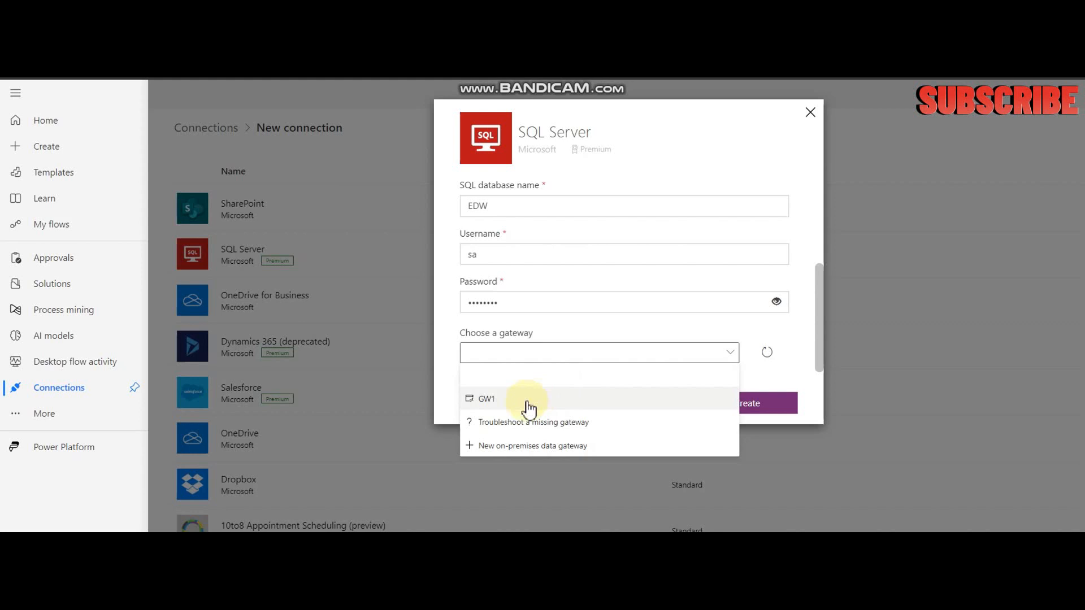
mouse_move(503, 407)
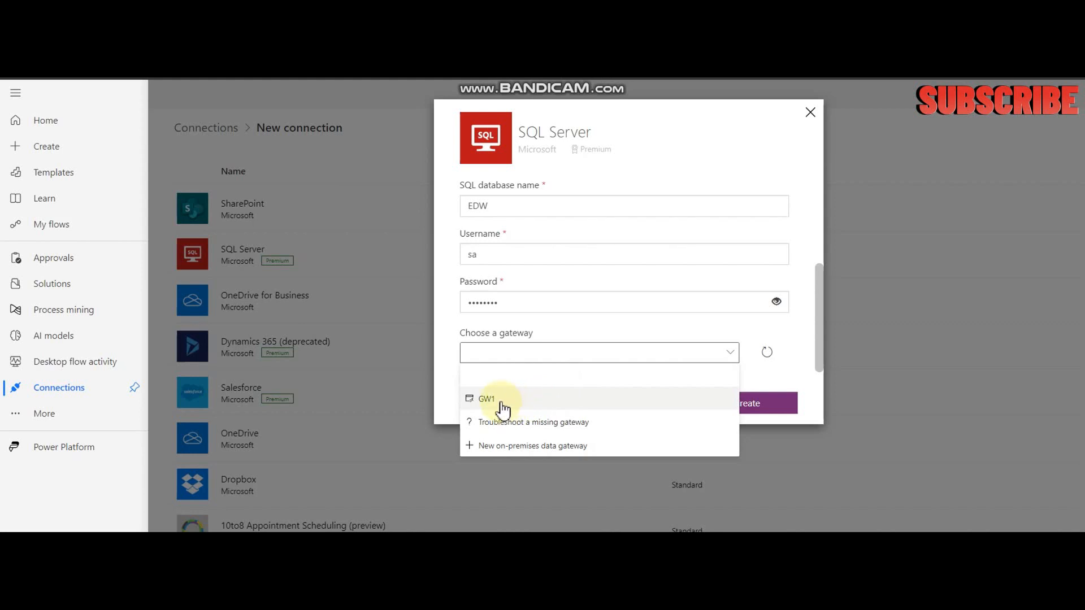
click(486, 399)
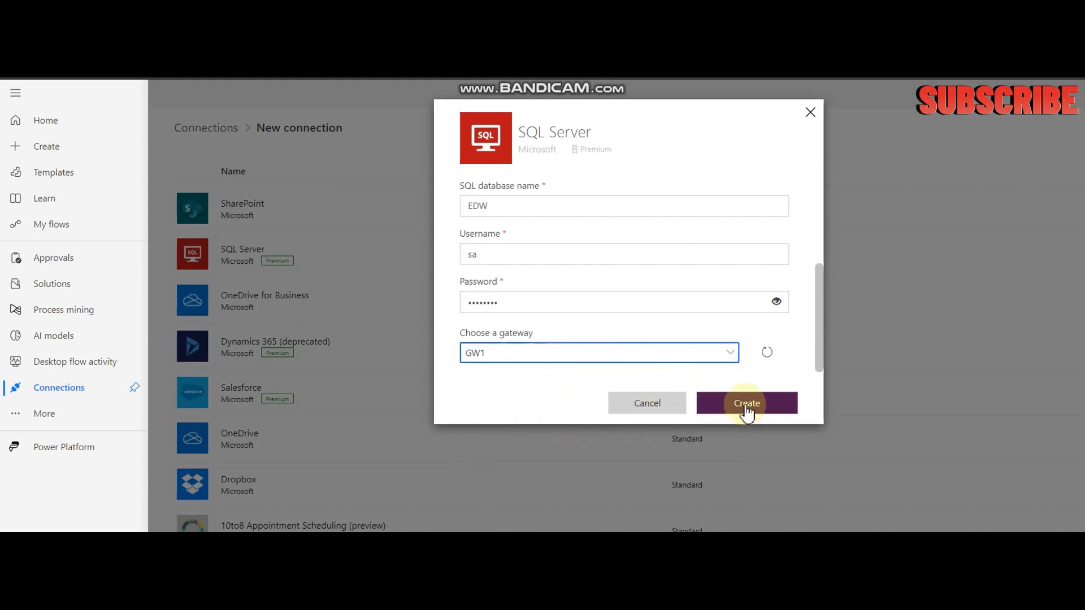
mouse_move(838, 248)
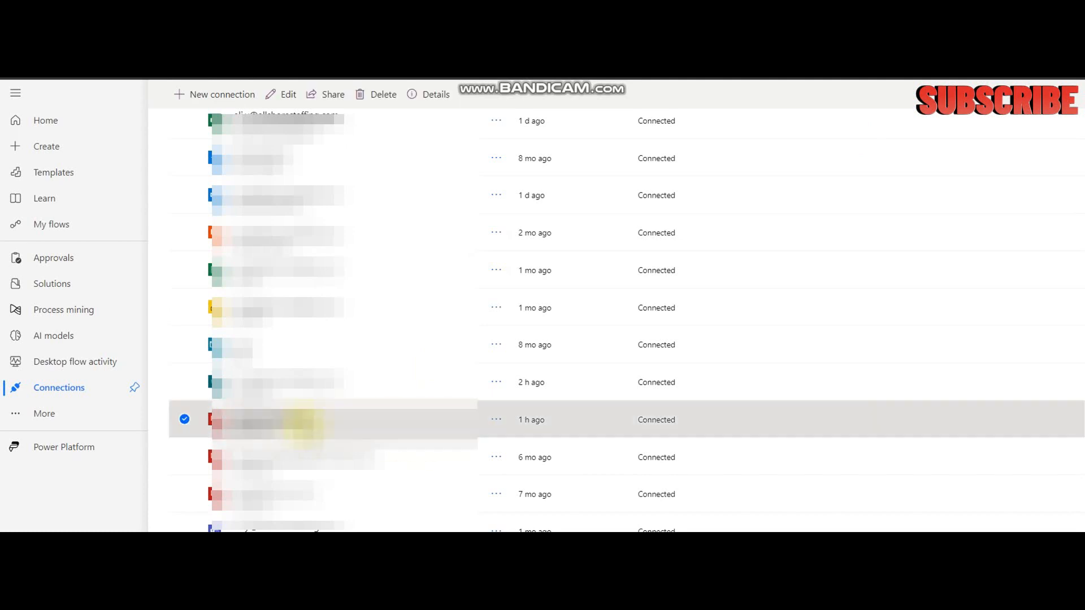
- Review the new connection's settings and return to the flow's Insert row step
click(495, 421)
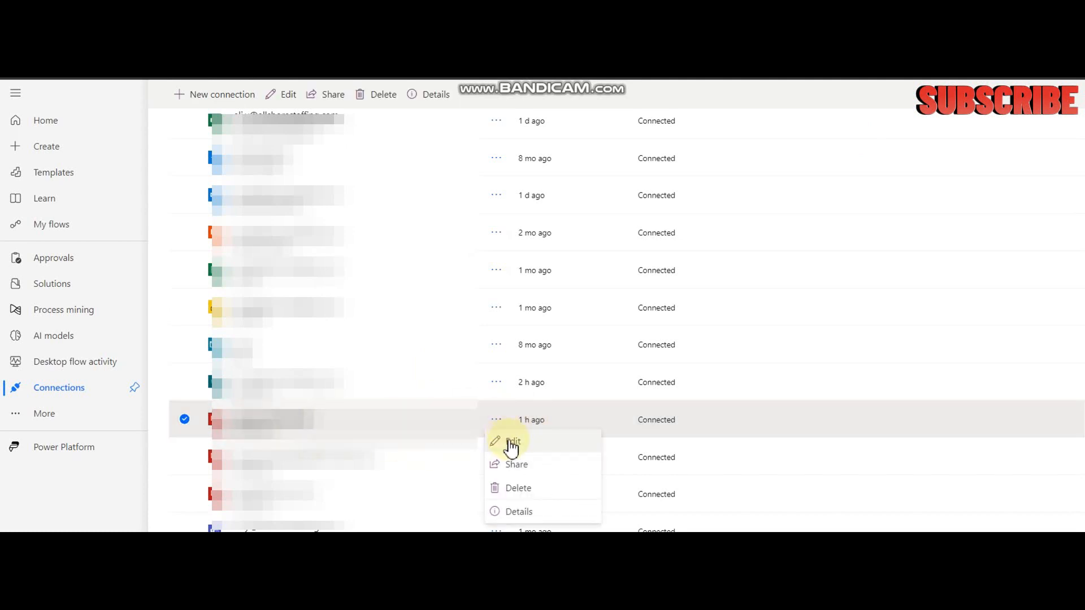
click(513, 442)
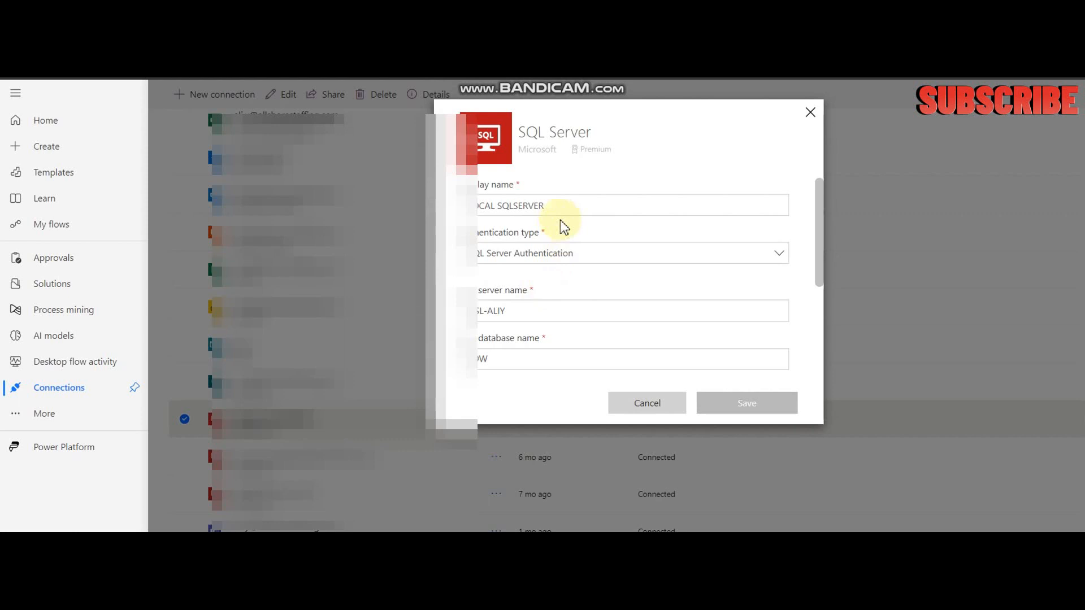
scroll(down, 3)
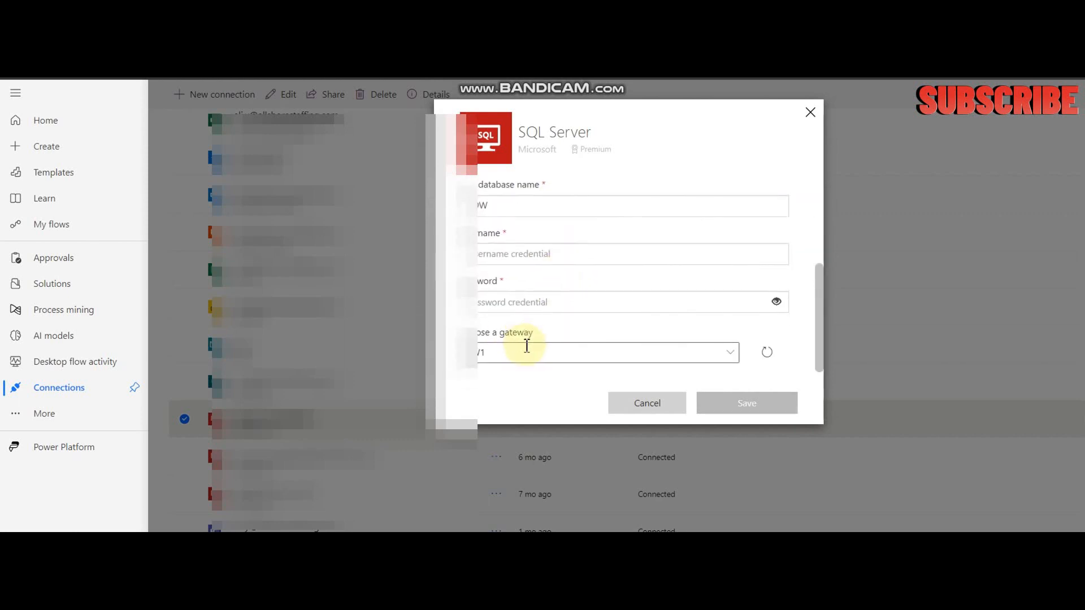
click(646, 403)
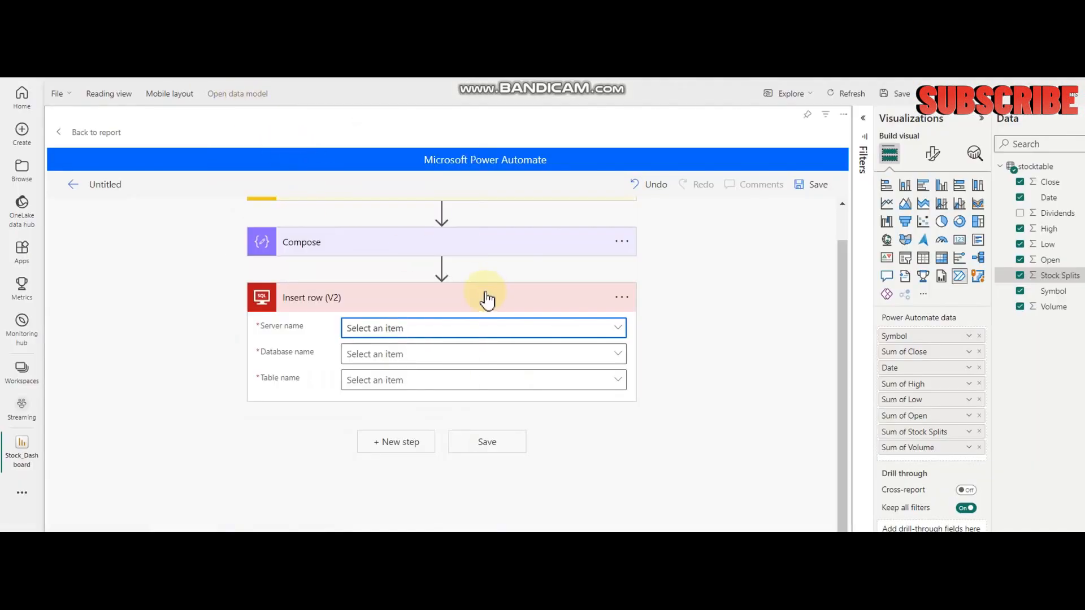
- Point Insert row at server DSL-ALIY, database EDW and table yFinace2
click(483, 328)
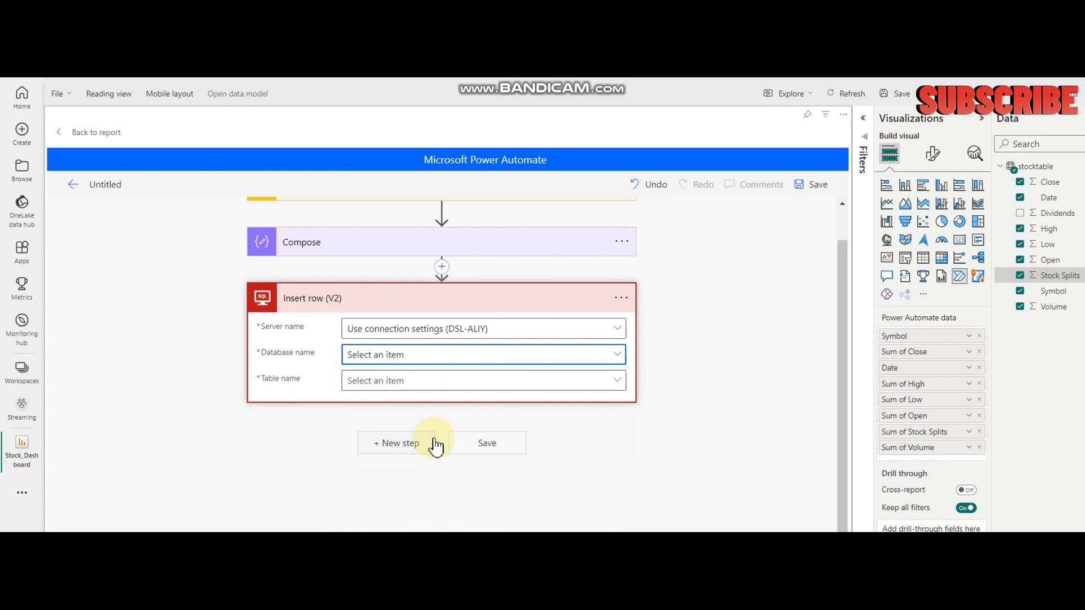
click(482, 354)
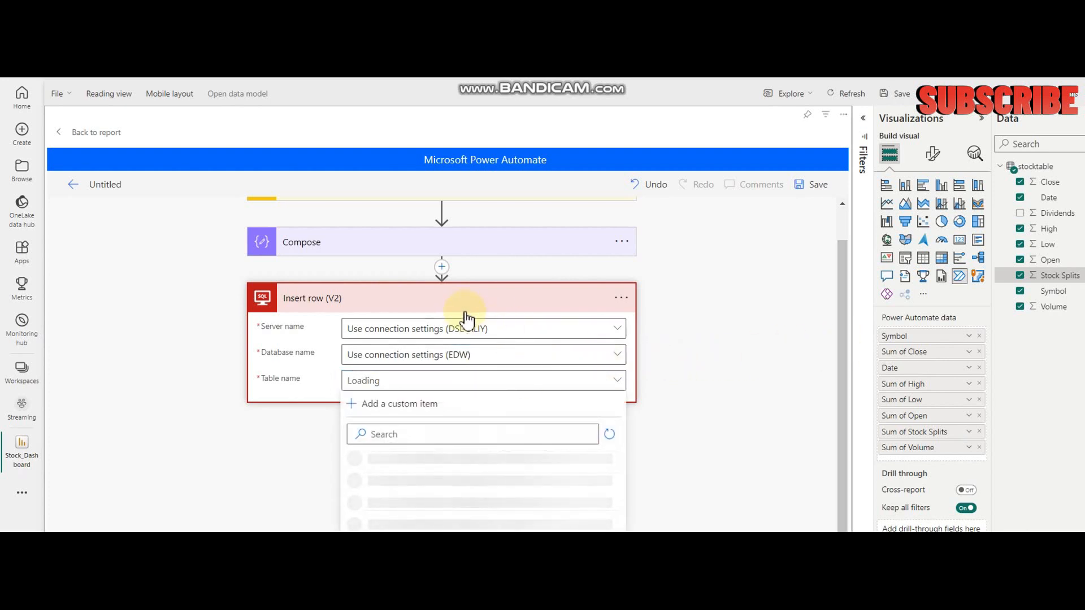
mouse_move(515, 374)
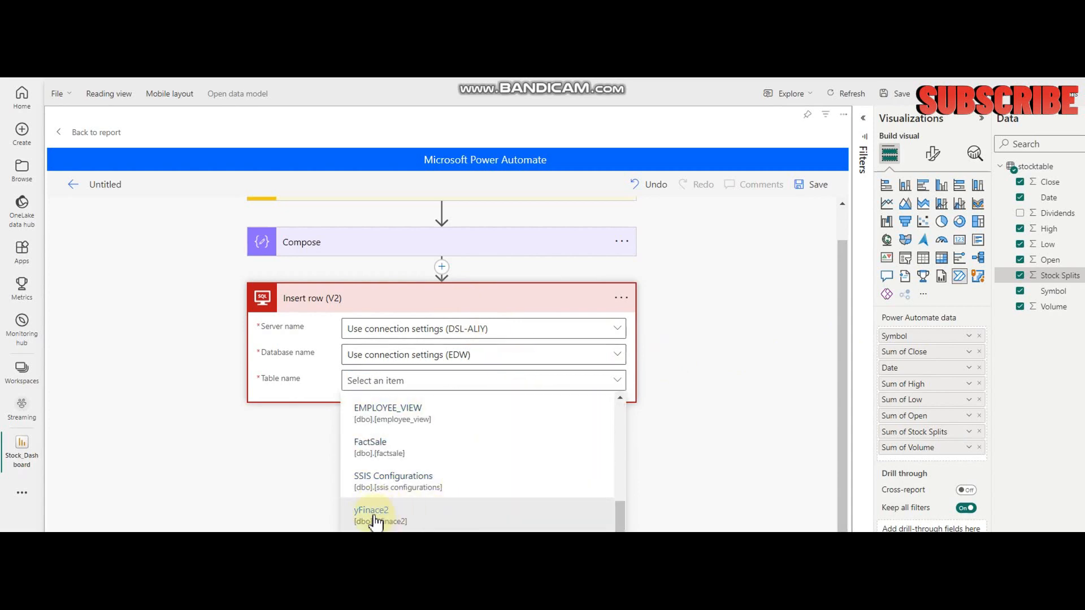
click(372, 515)
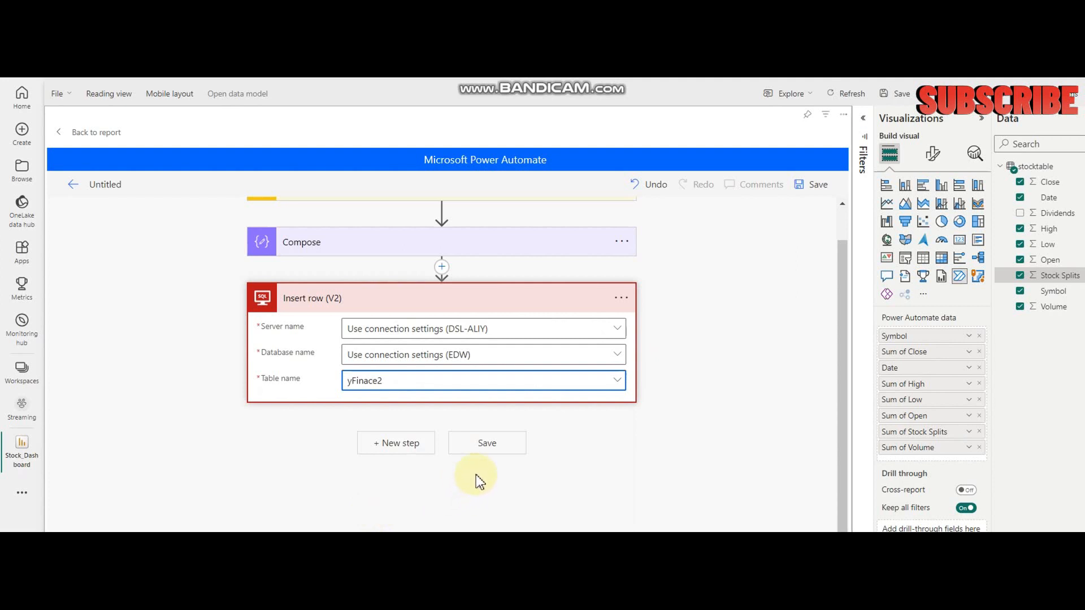
click(483, 380)
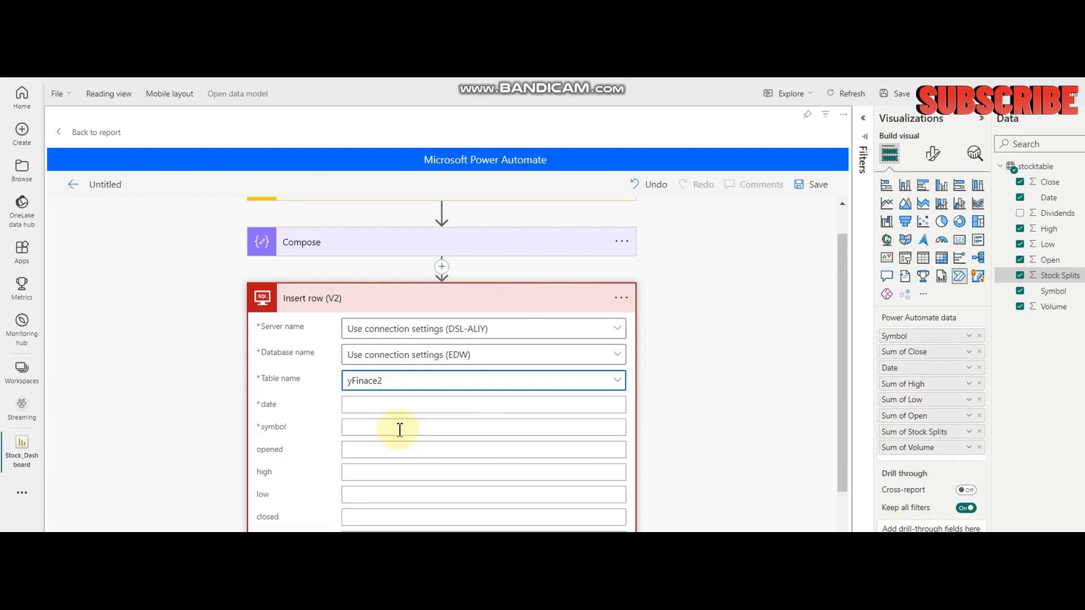
- Supply Power BI data for the date column so Apply to each wraps the insert
click(460, 381)
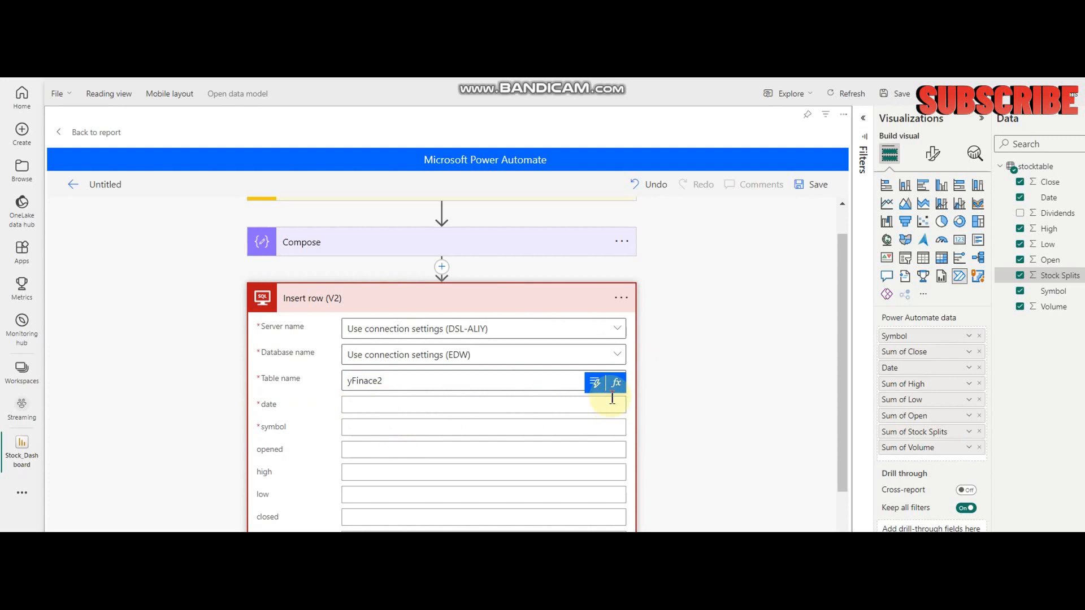
click(593, 382)
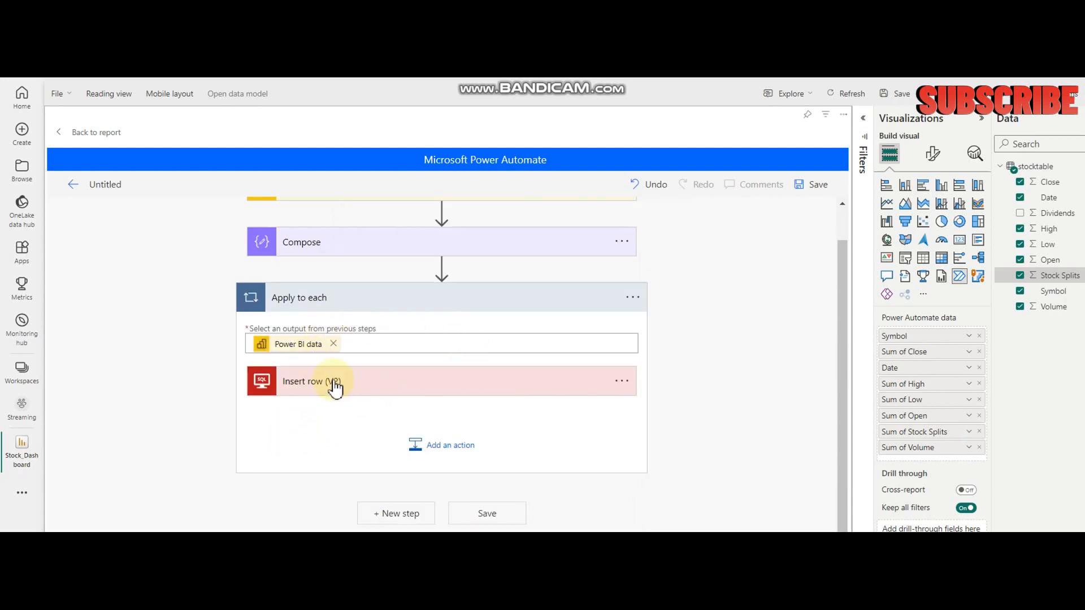
- Map the insert columns to Power BI data fields, e.g. symbol to Symbol and opened to Sum of Open
click(311, 381)
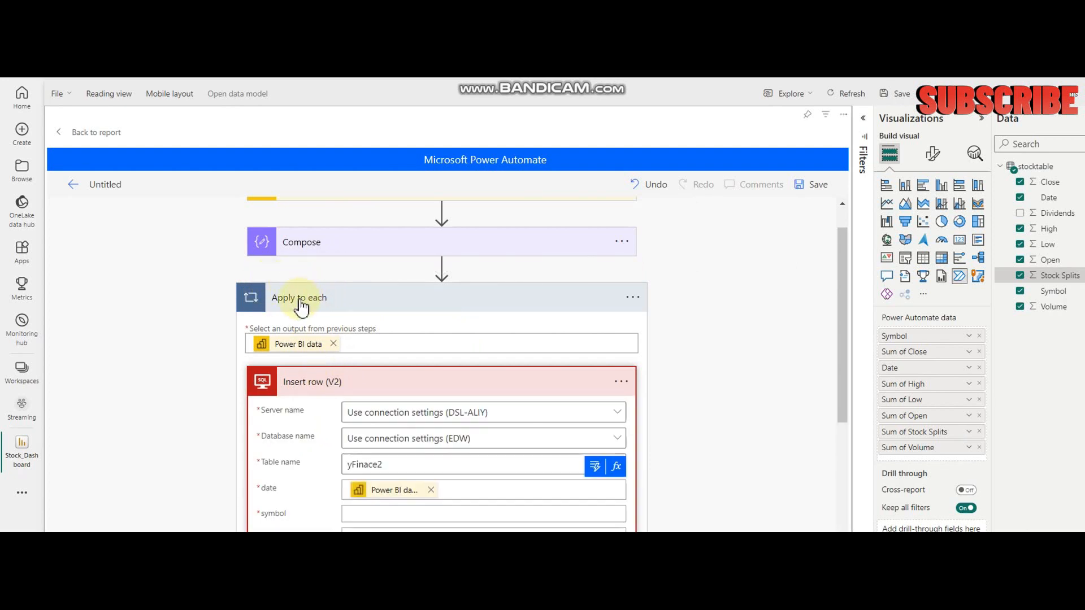
mouse_move(328, 309)
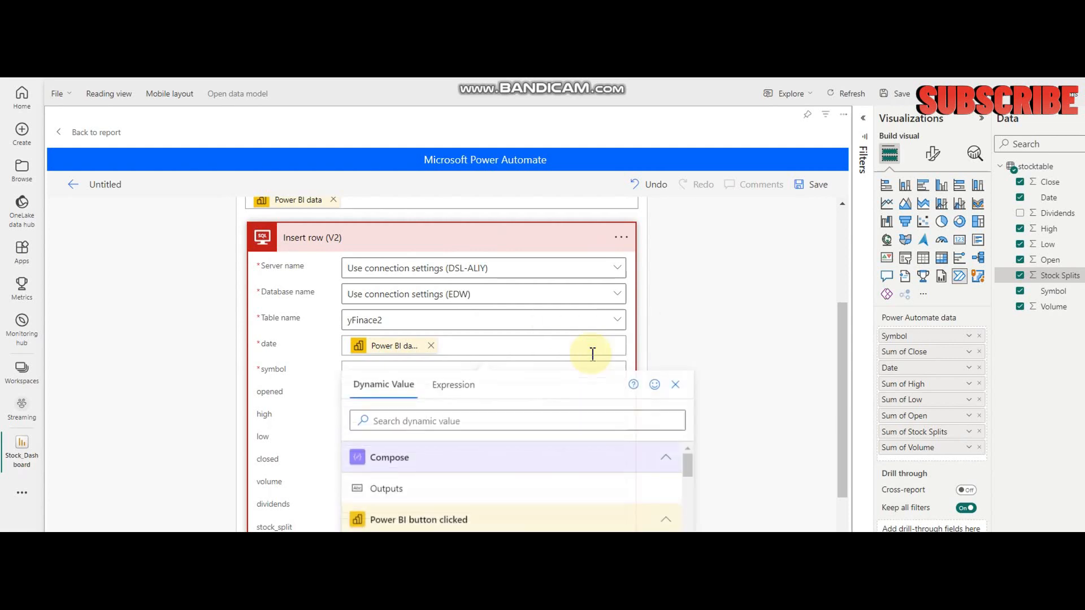
scroll(down, 3)
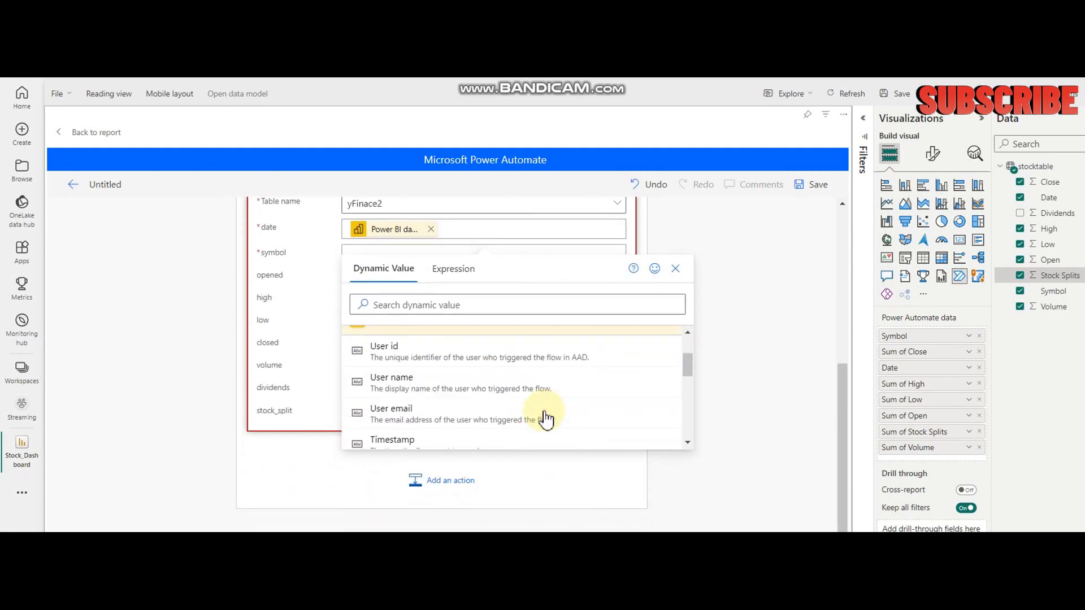
scroll(down, 3)
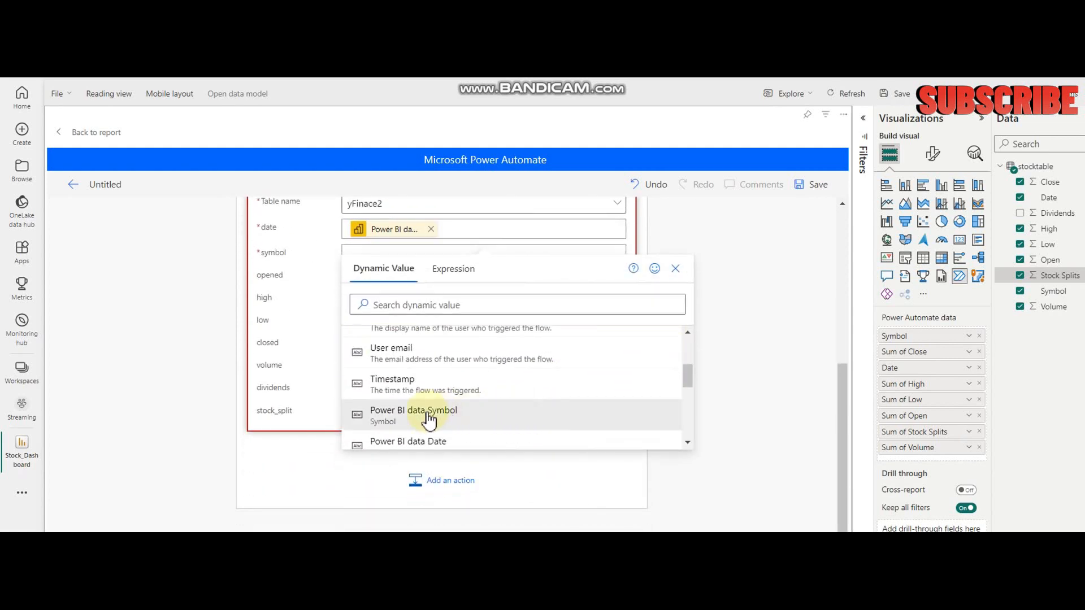
click(414, 411)
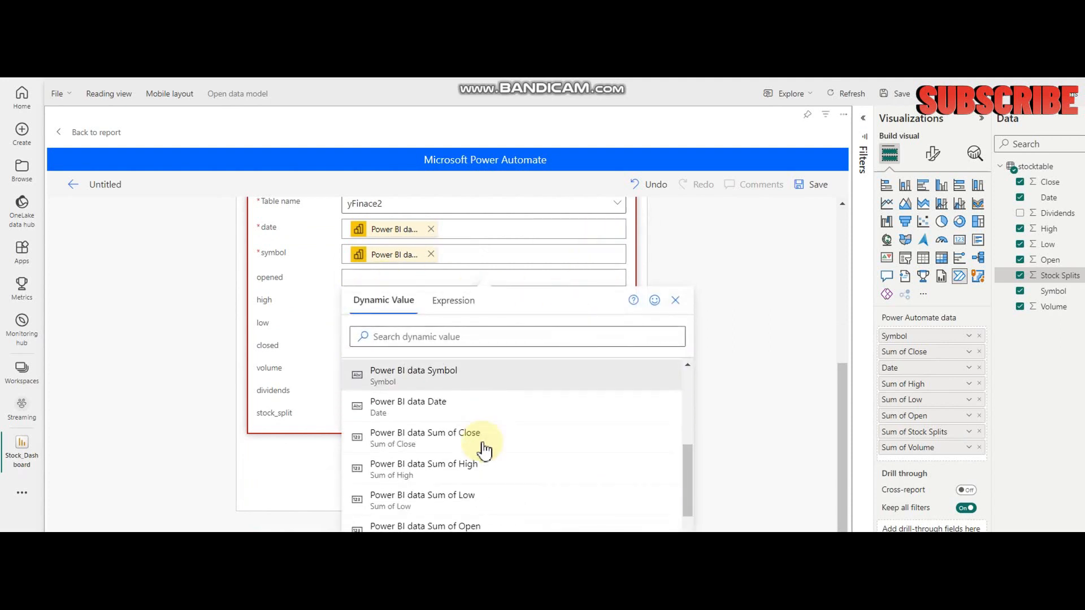
scroll(down, 3)
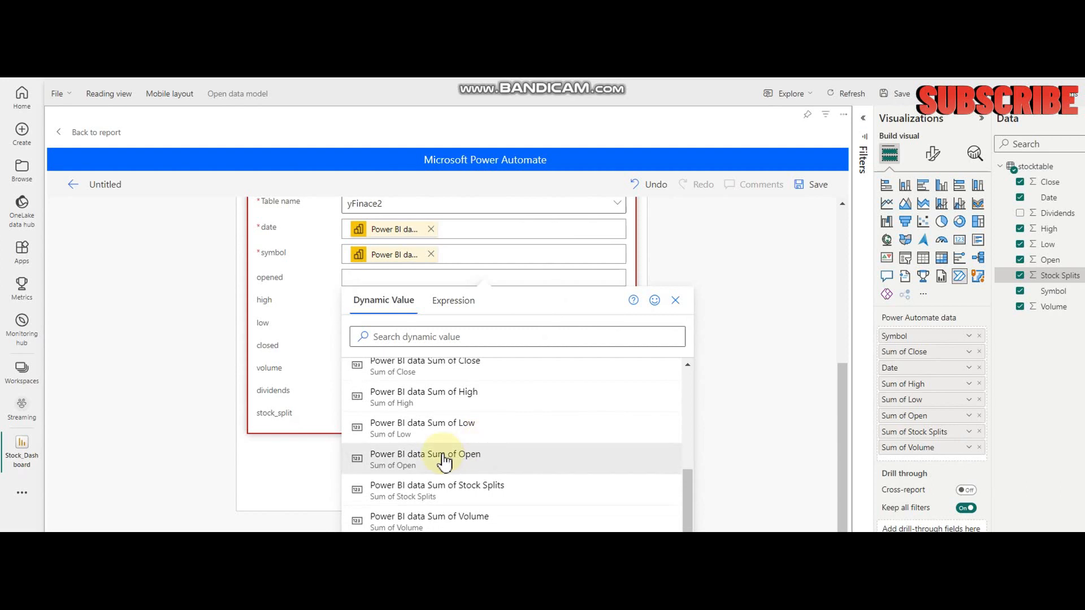
click(425, 459)
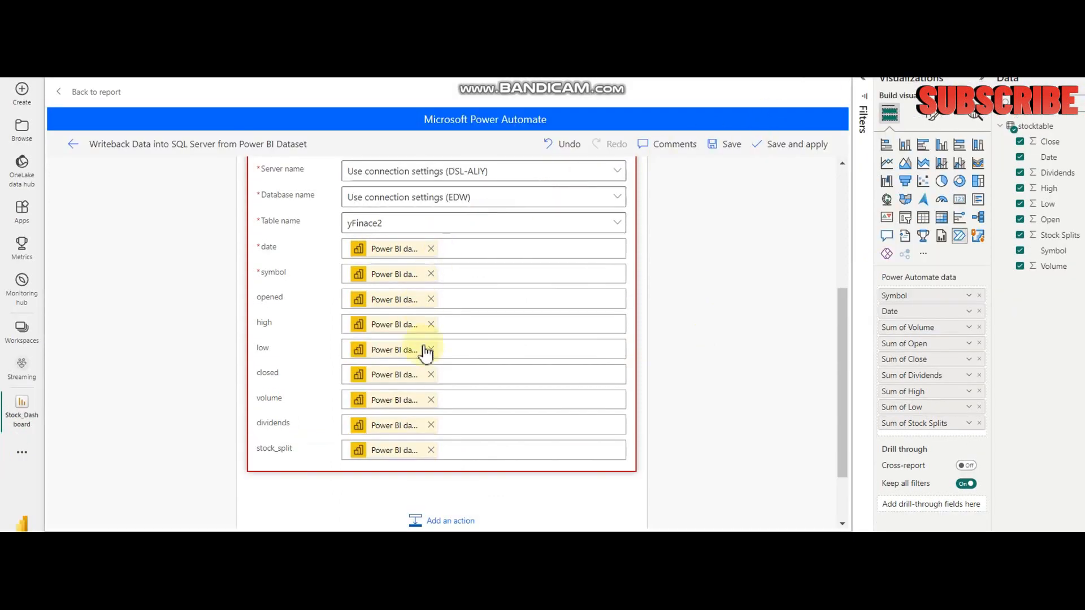
mouse_move(424, 280)
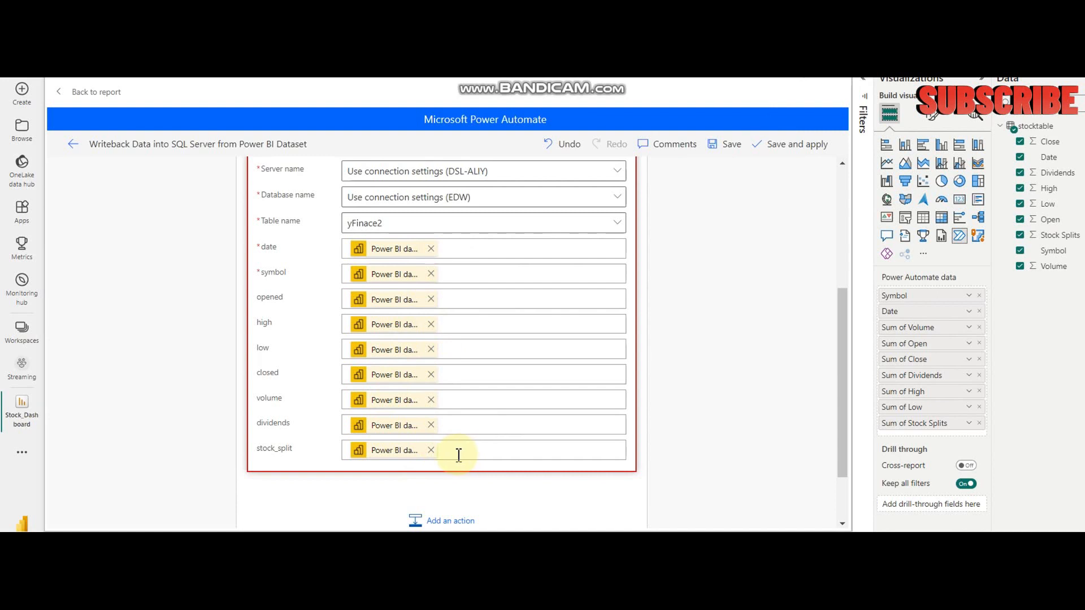
mouse_move(108, 161)
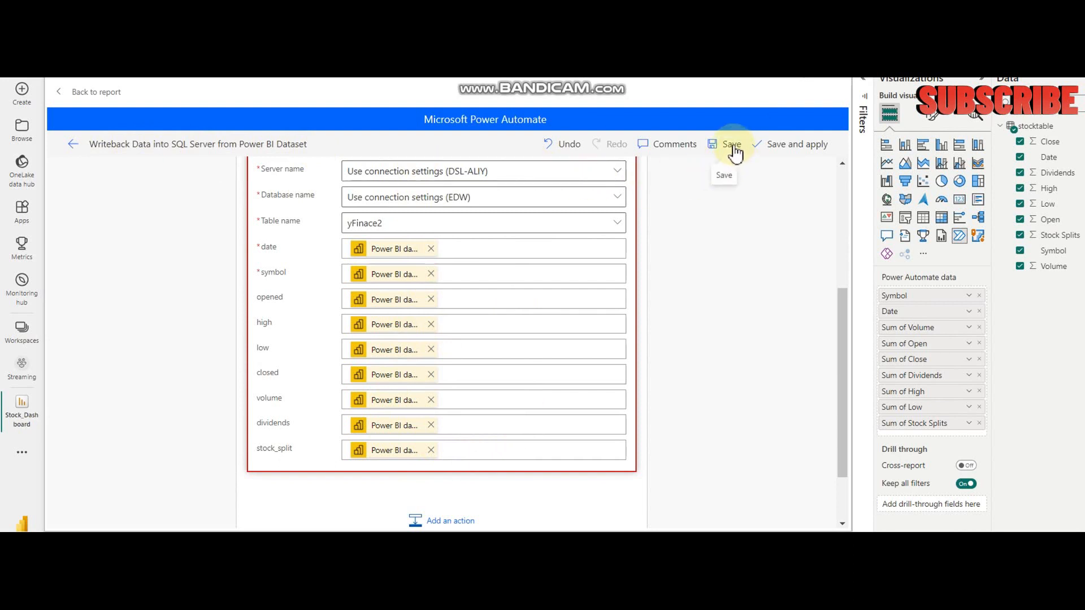
- Save and apply the flow to the button, then go back to the report
click(732, 143)
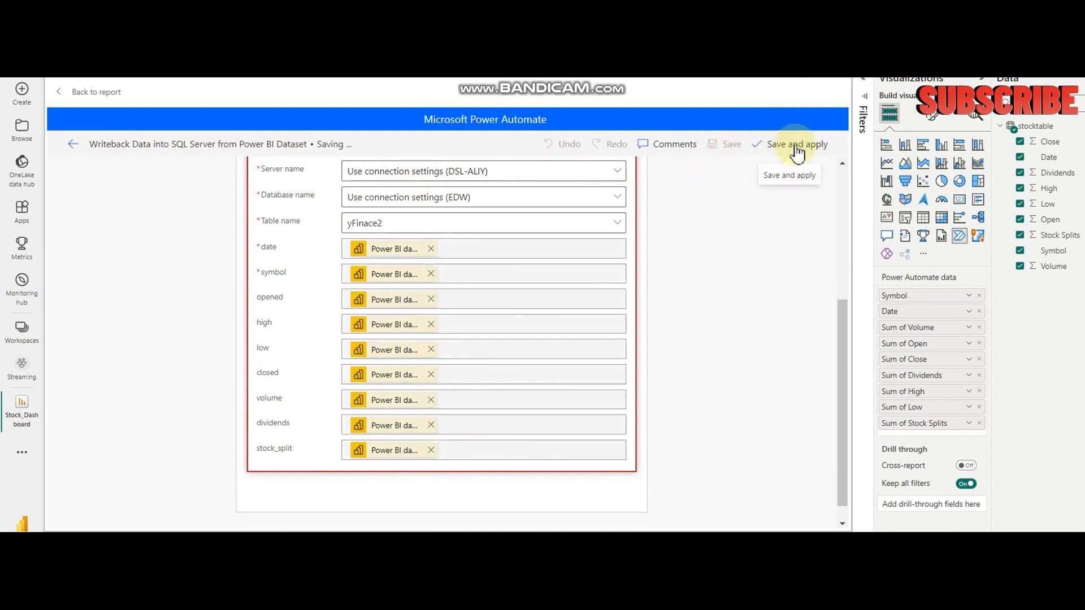
mouse_move(74, 146)
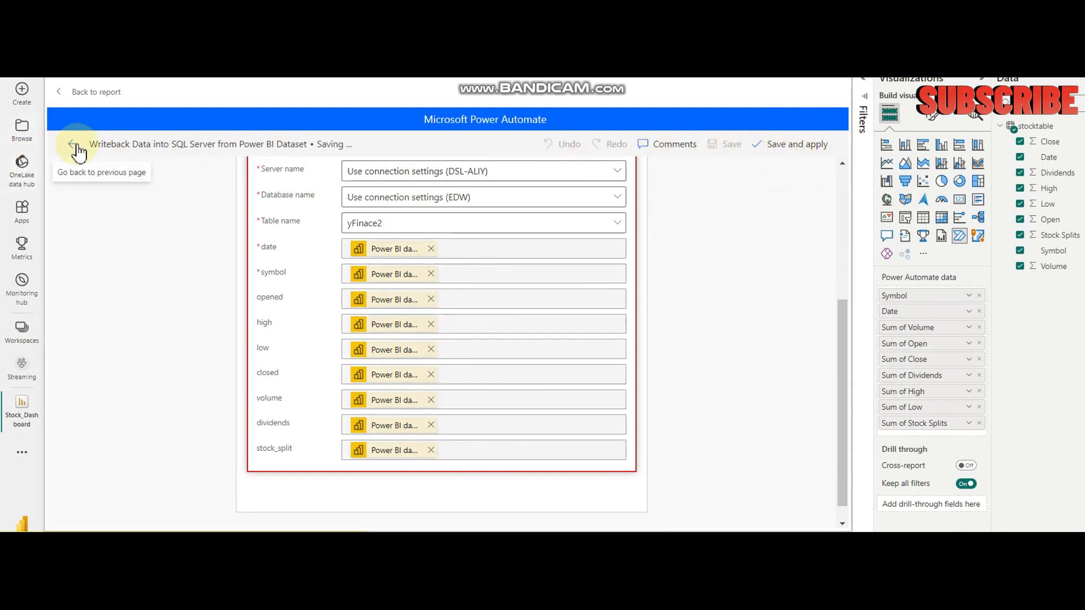
click(75, 146)
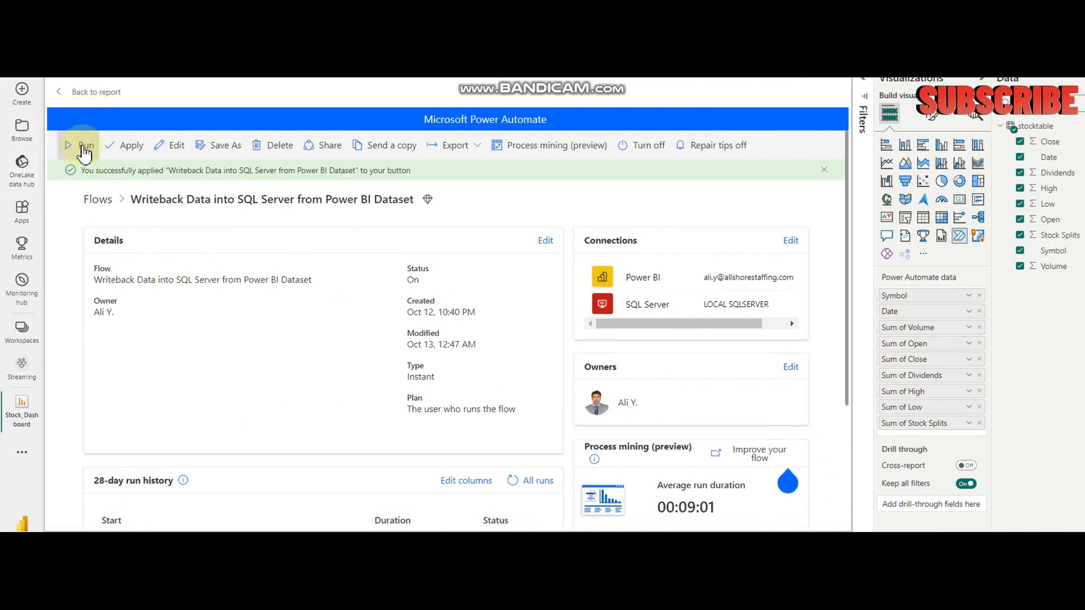
mouse_move(64, 97)
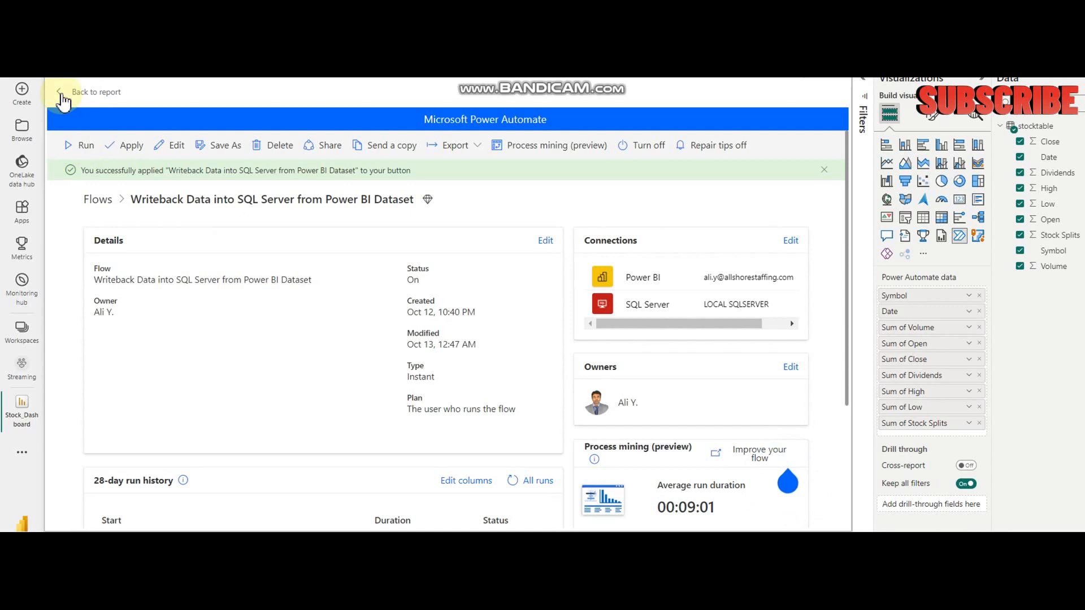
click(95, 92)
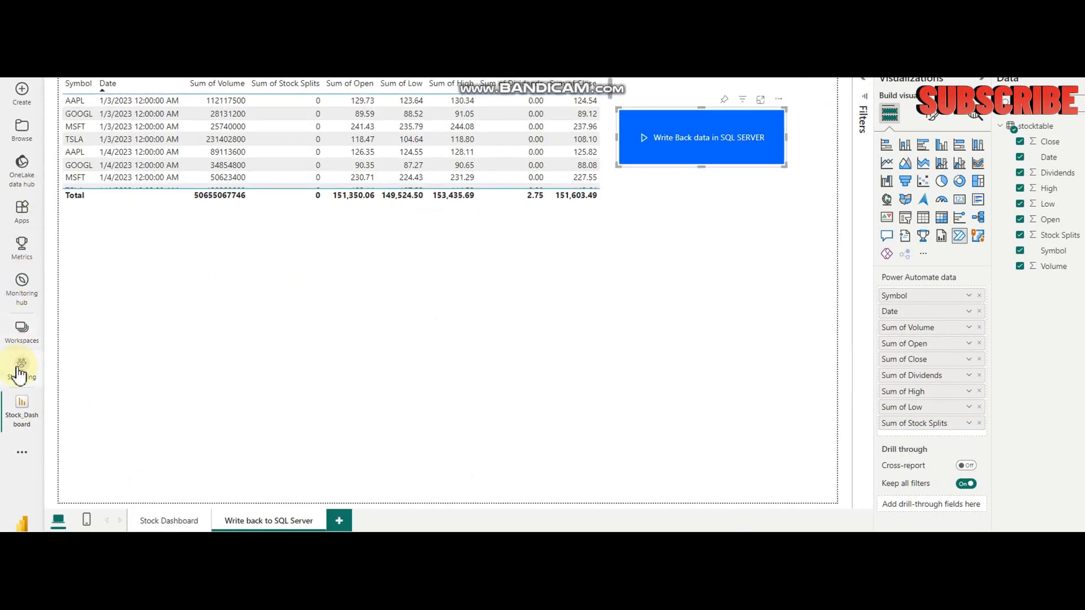
- Save the unsaved report changes and reopen Stock_Dashboard from the Streaming workspace
click(22, 366)
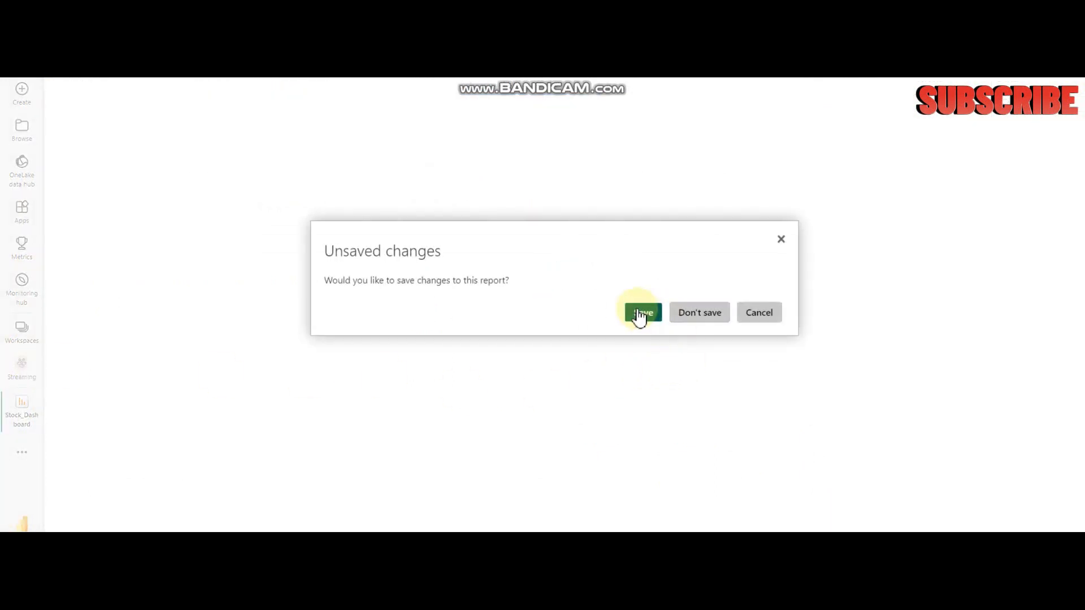
mouse_move(698, 312)
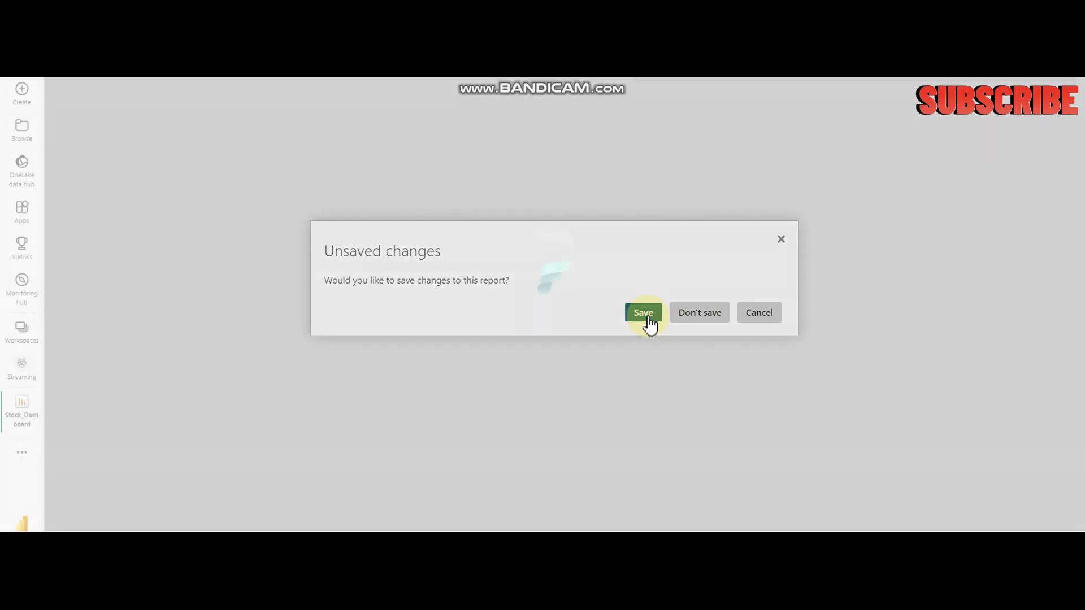
click(642, 312)
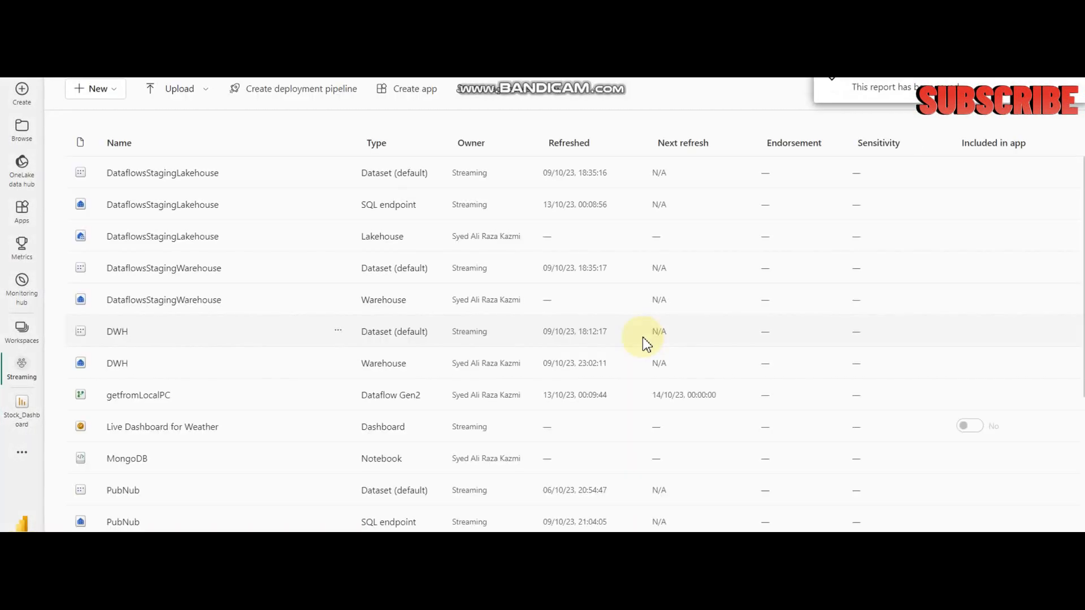
scroll(down, 3)
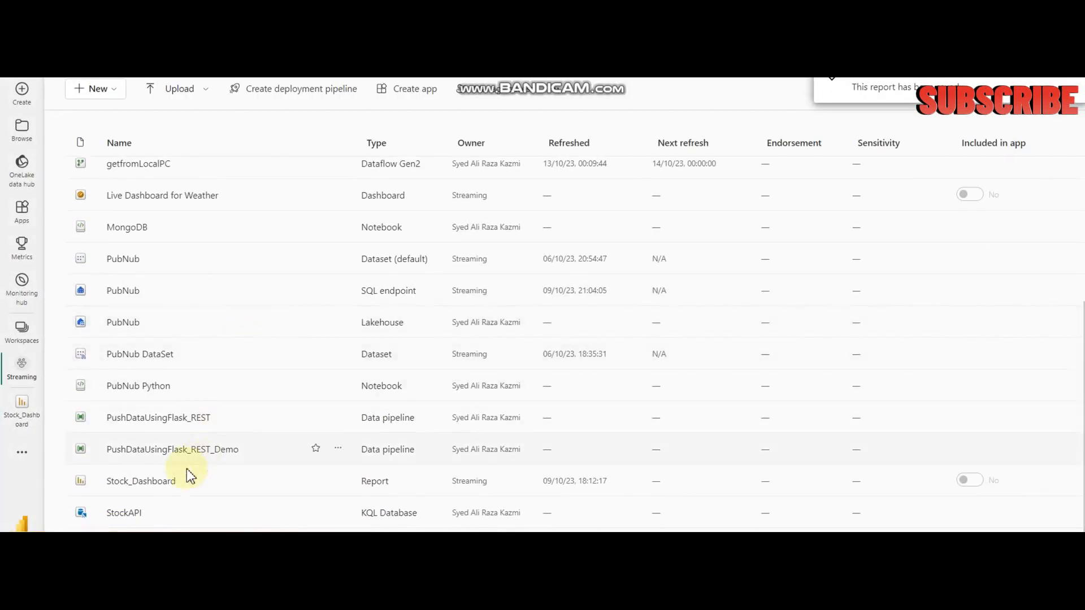
click(140, 481)
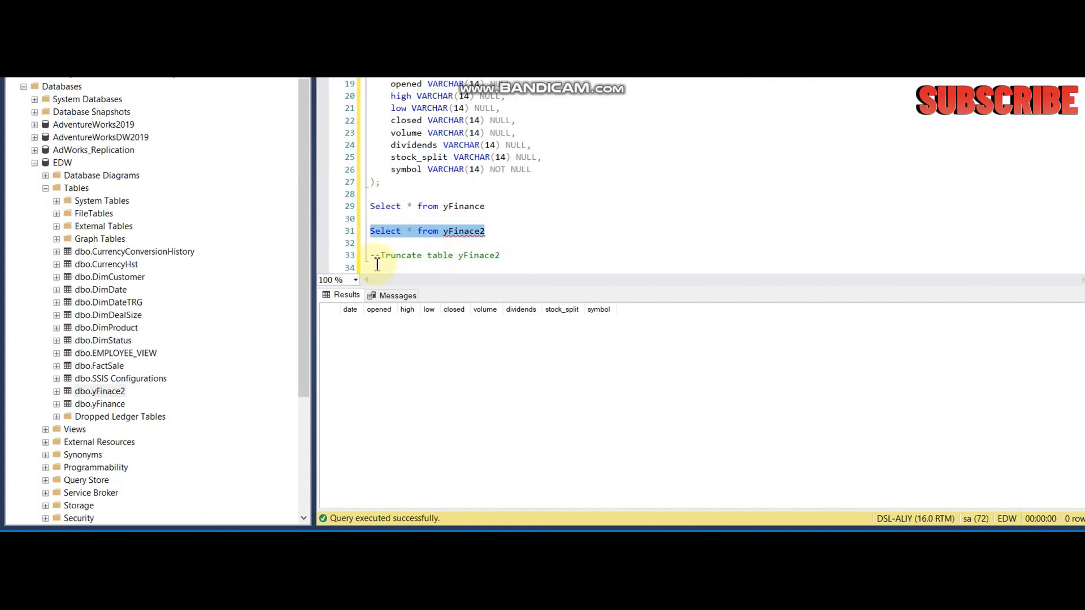
mouse_move(451, 433)
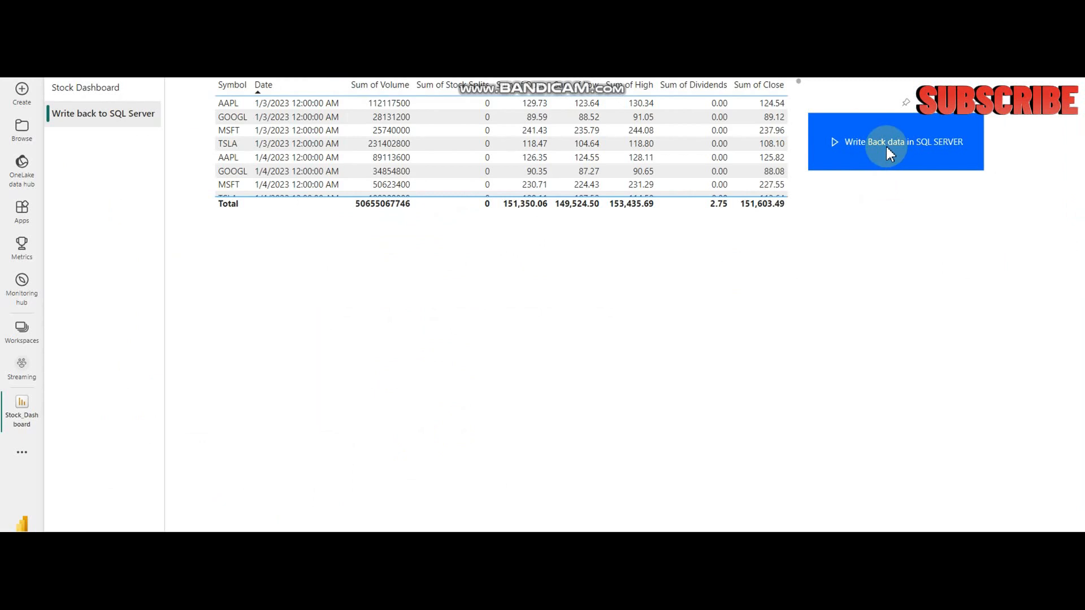
- Run the 'Write Back data in SQL SERVER' button to send report rows to SQL Server
click(902, 142)
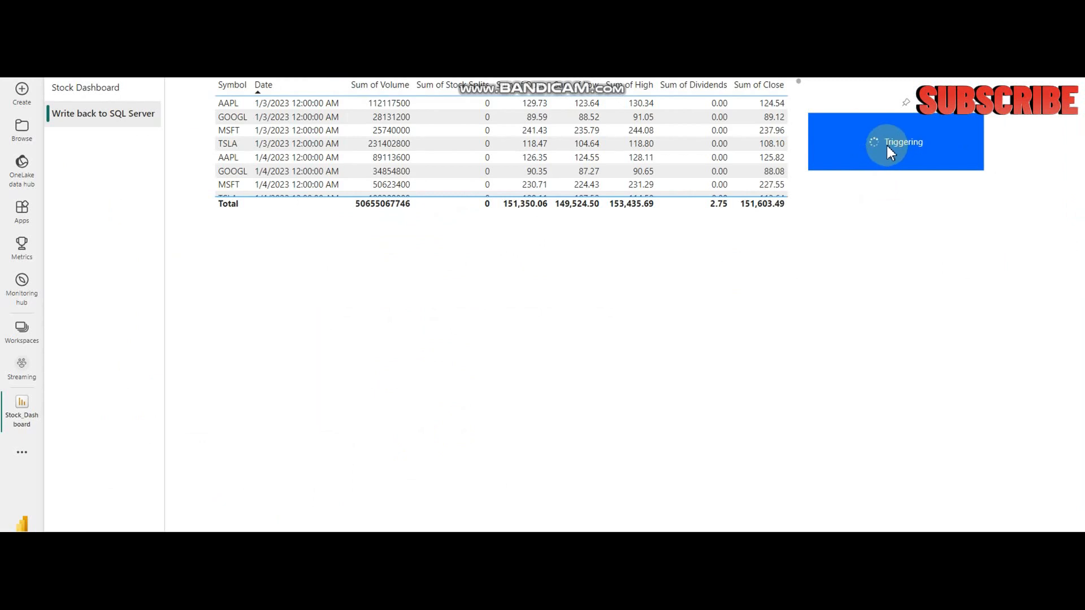
mouse_move(884, 242)
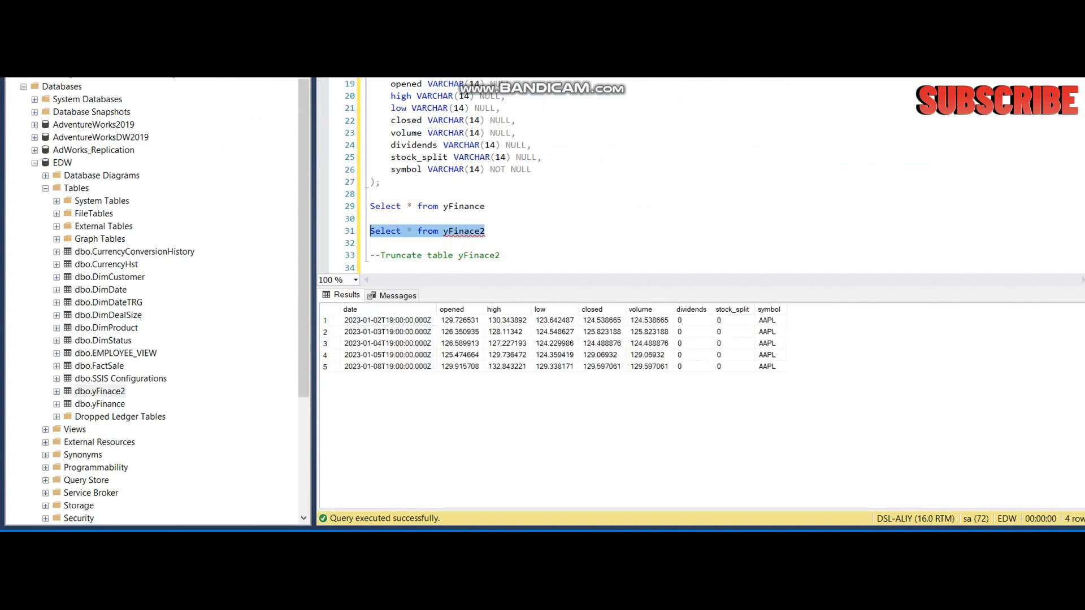
- Re-execute 'Select * from yFinace2' to see the 11 inserted AAPL rows
click(386, 320)
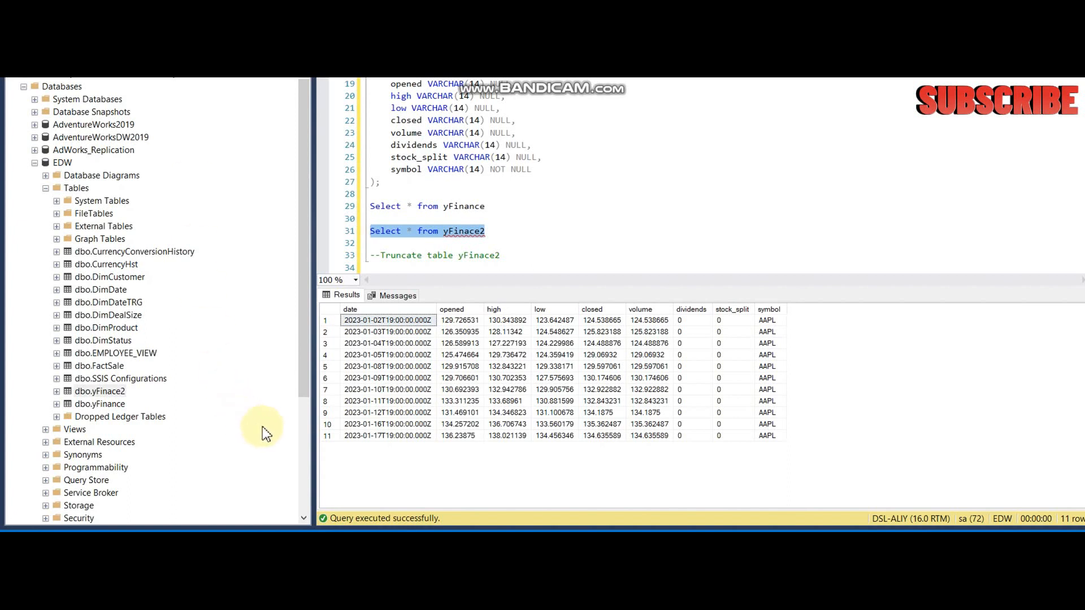
mouse_move(304, 387)
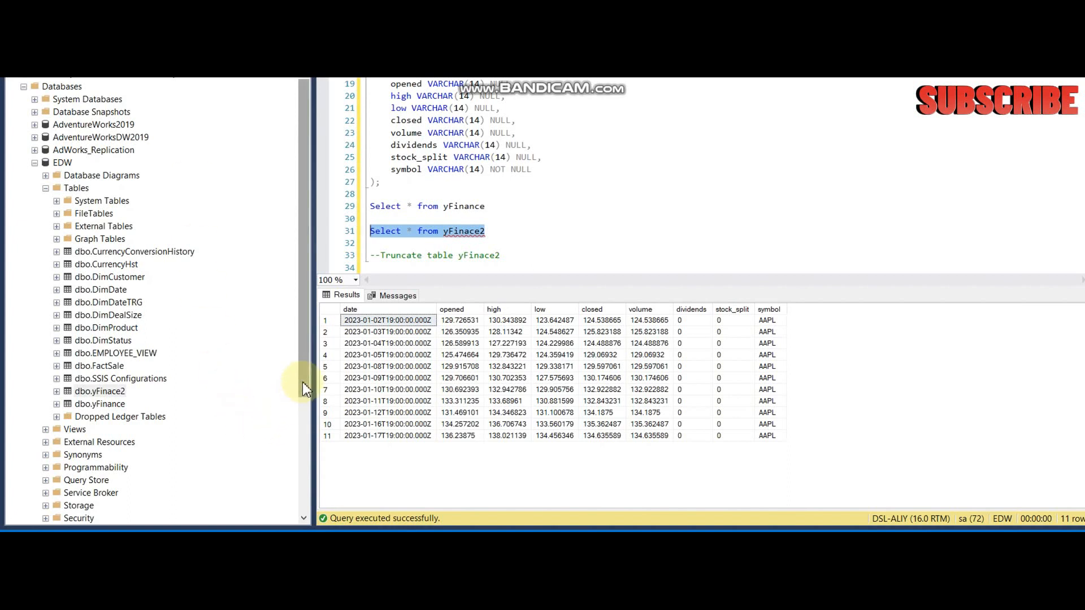